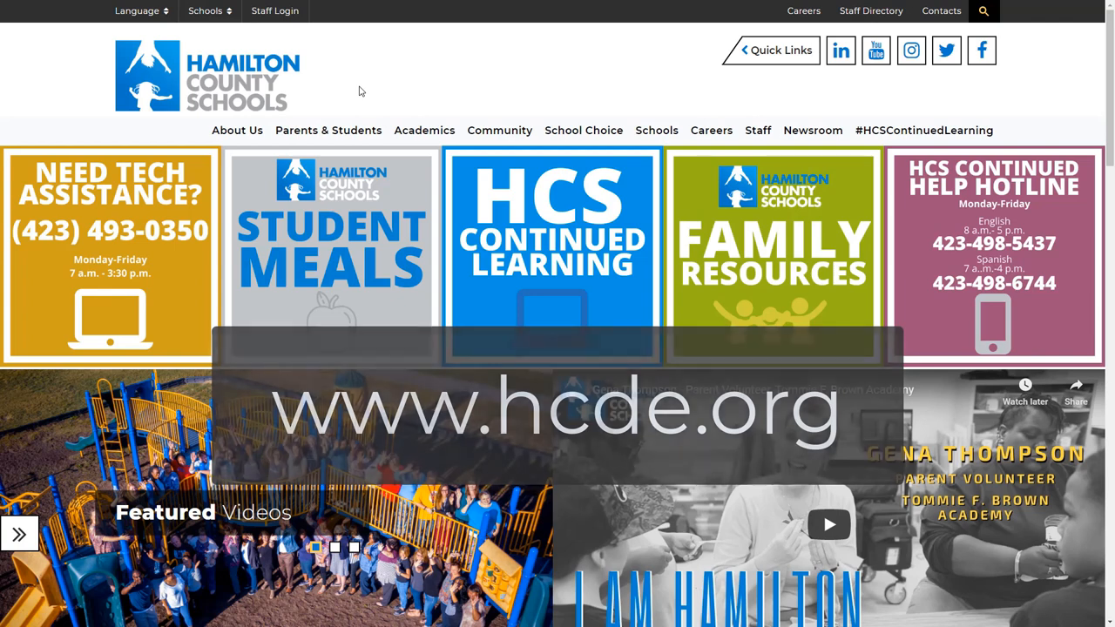
pyautogui.moveTo(328, 129)
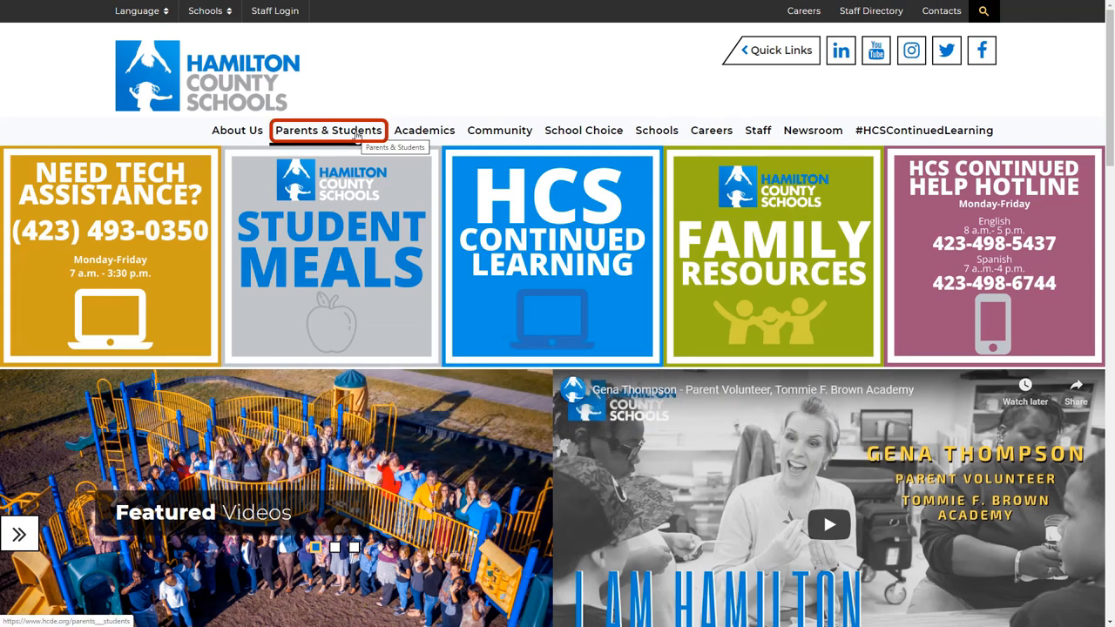
# Go to Registration Information under Parents & Students and view the Returning Student Registration section.
pyautogui.click(327, 129)
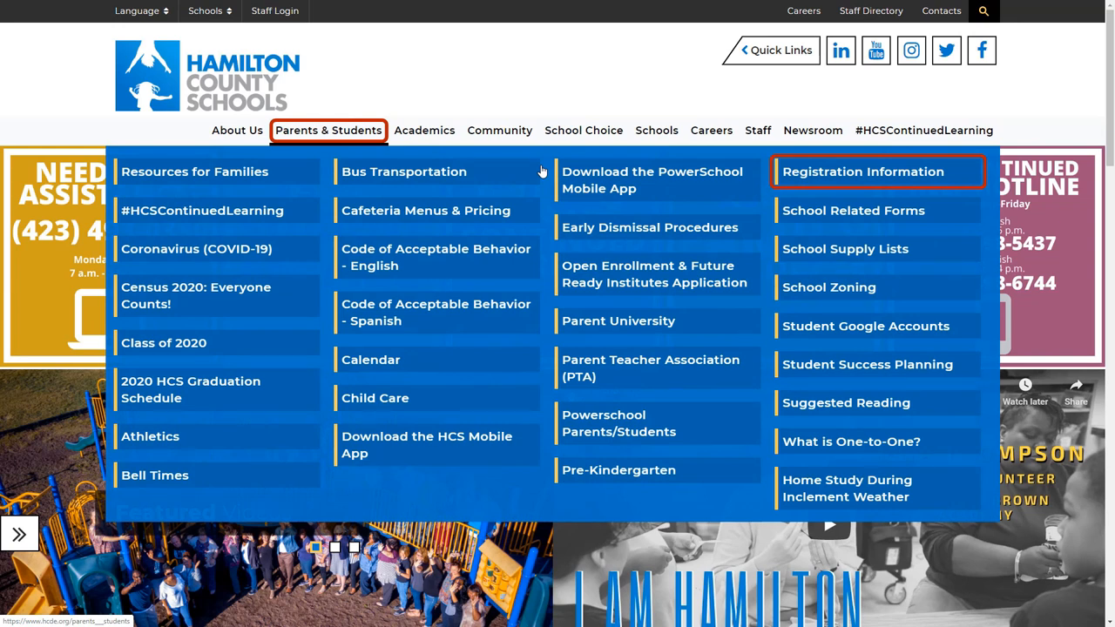
pyautogui.moveTo(862, 172)
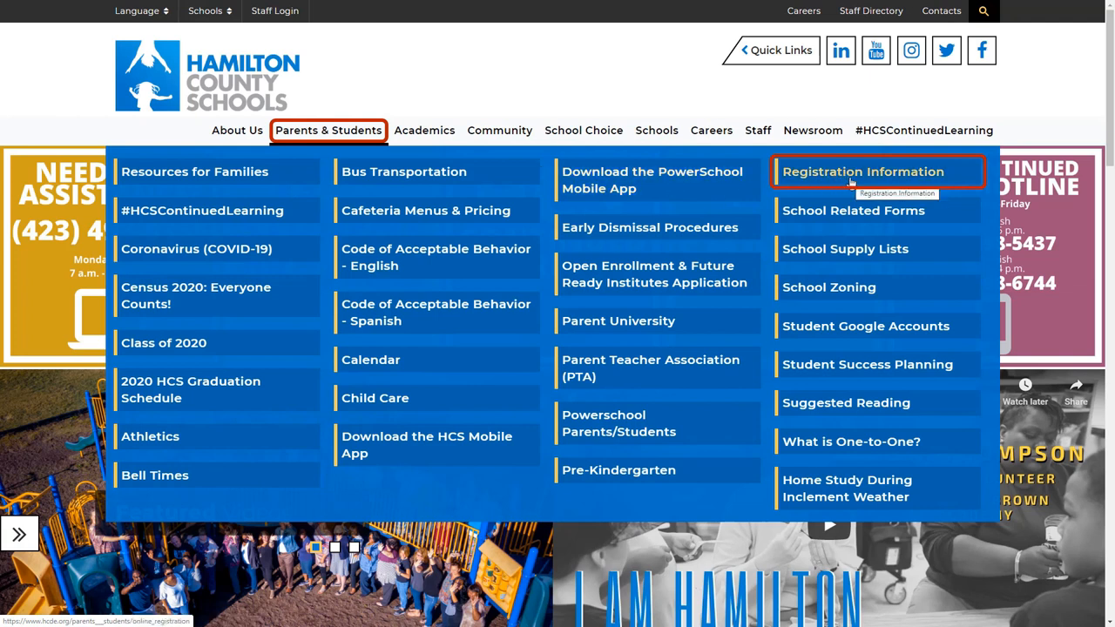
pyautogui.click(863, 172)
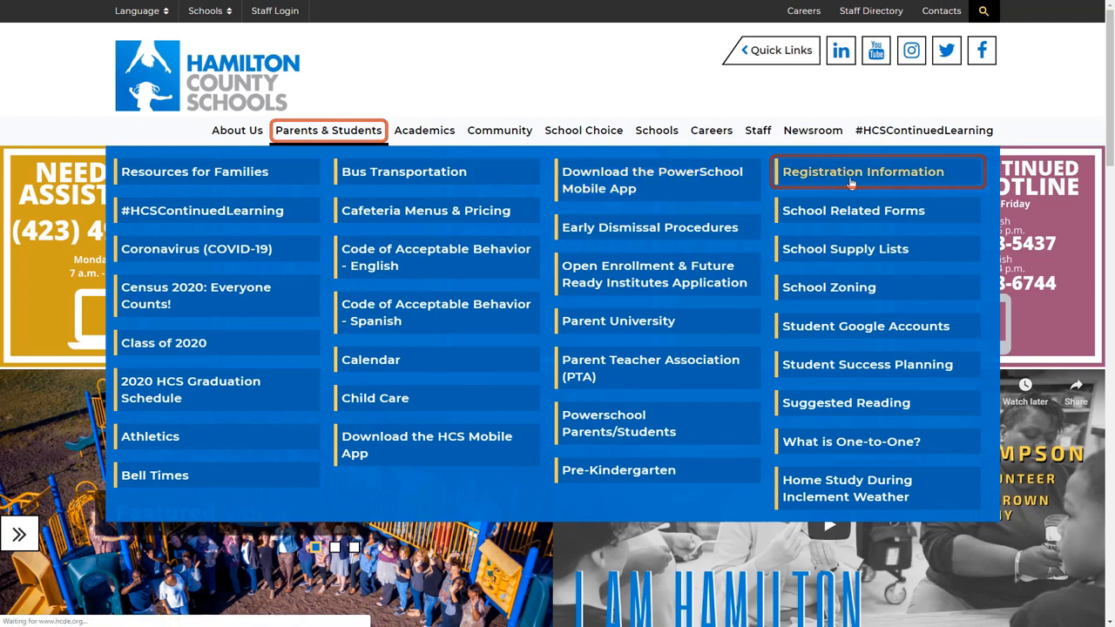
pyautogui.click(863, 173)
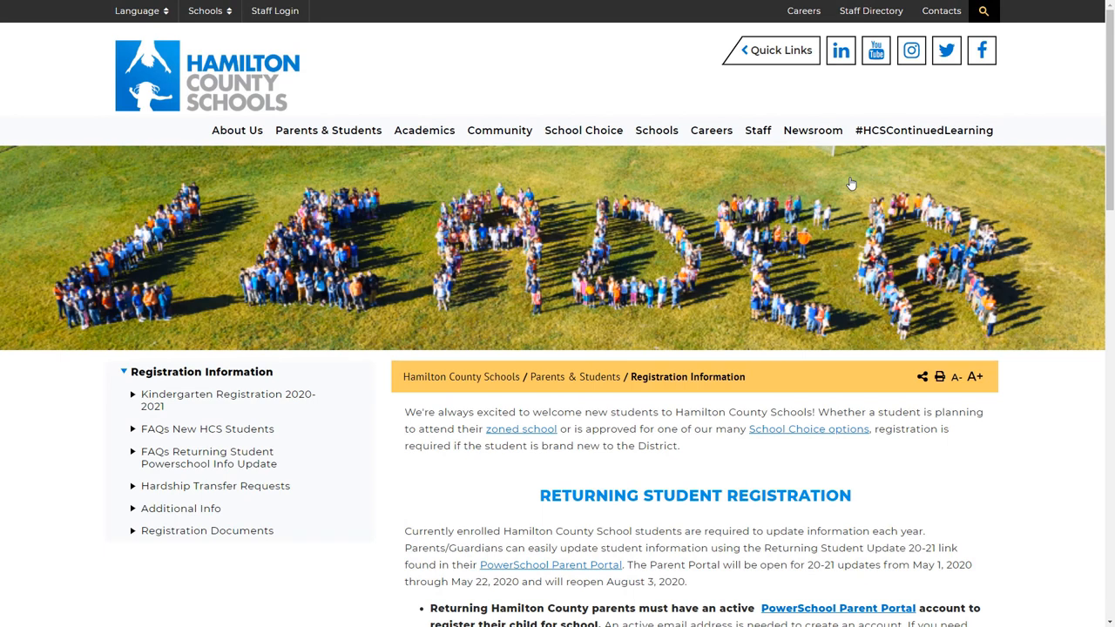
pyautogui.scroll(-3)
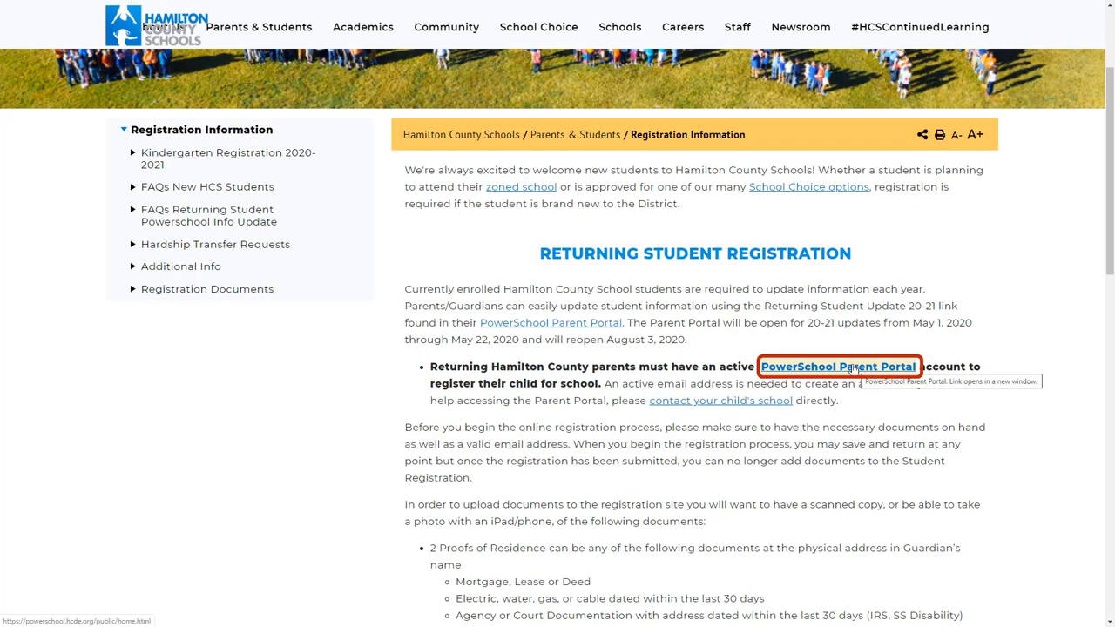
# Sign in to the parent portal as 'YourUser' to reach the student's Grades and Attendance page.
pyautogui.click(840, 366)
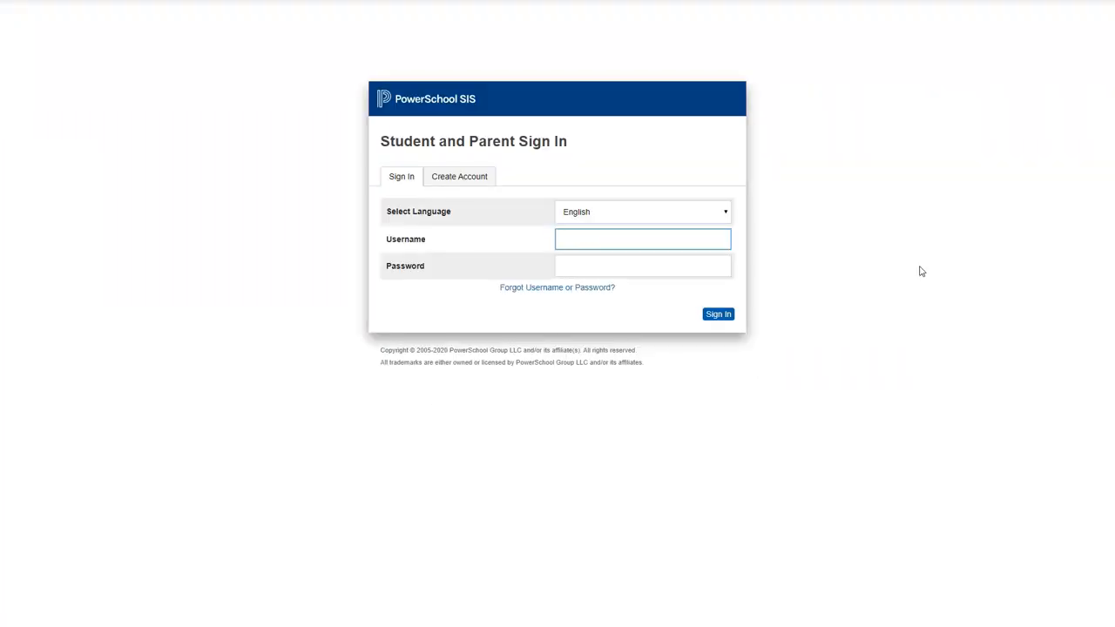
pyautogui.write('YourUserName')
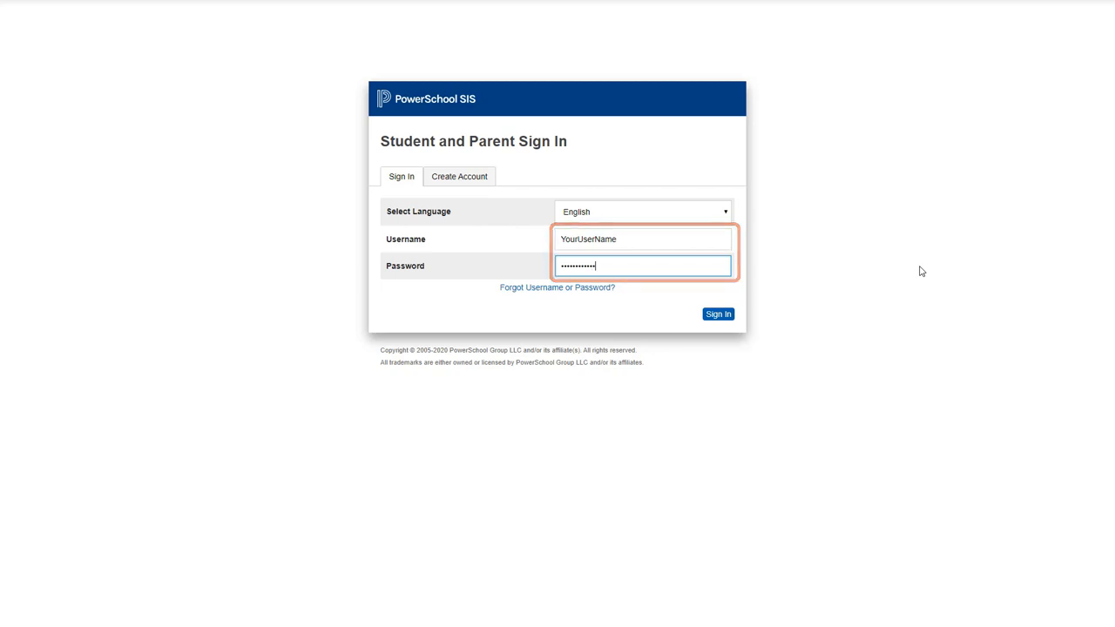
pyautogui.click(718, 314)
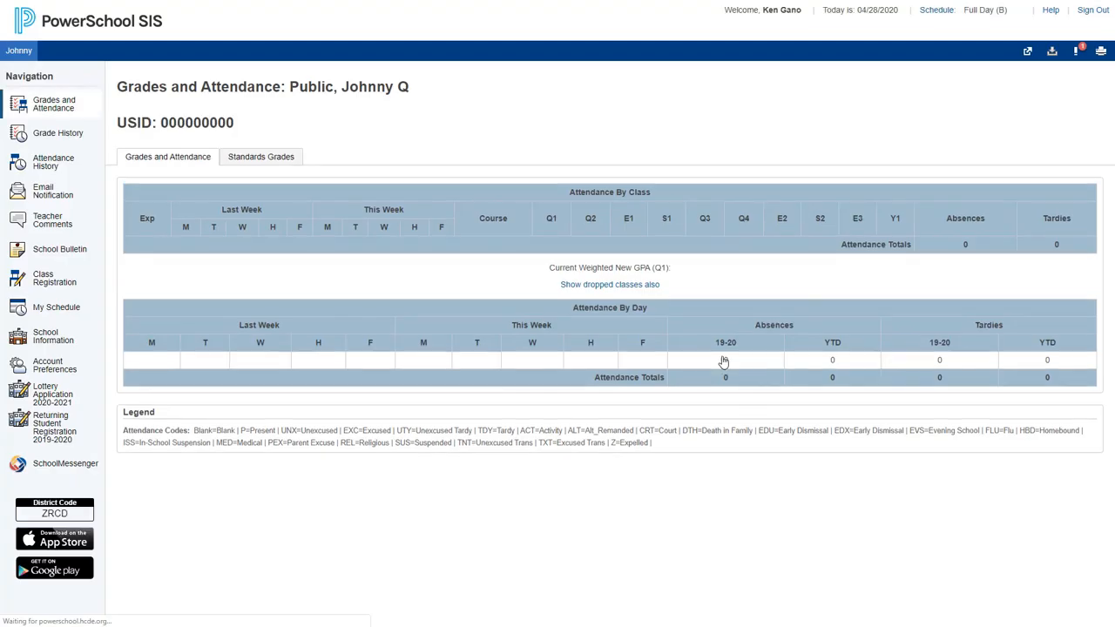
# Launch Returning Student Registration 2019-2020 from the left Navigation pane.
pyautogui.click(54, 427)
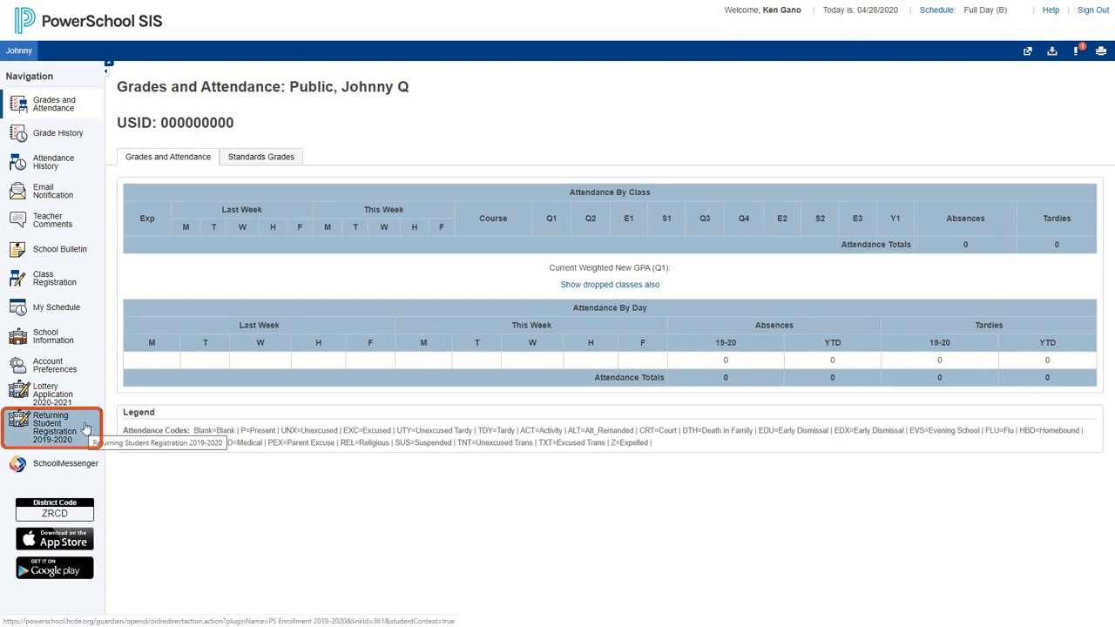
pyautogui.click(54, 427)
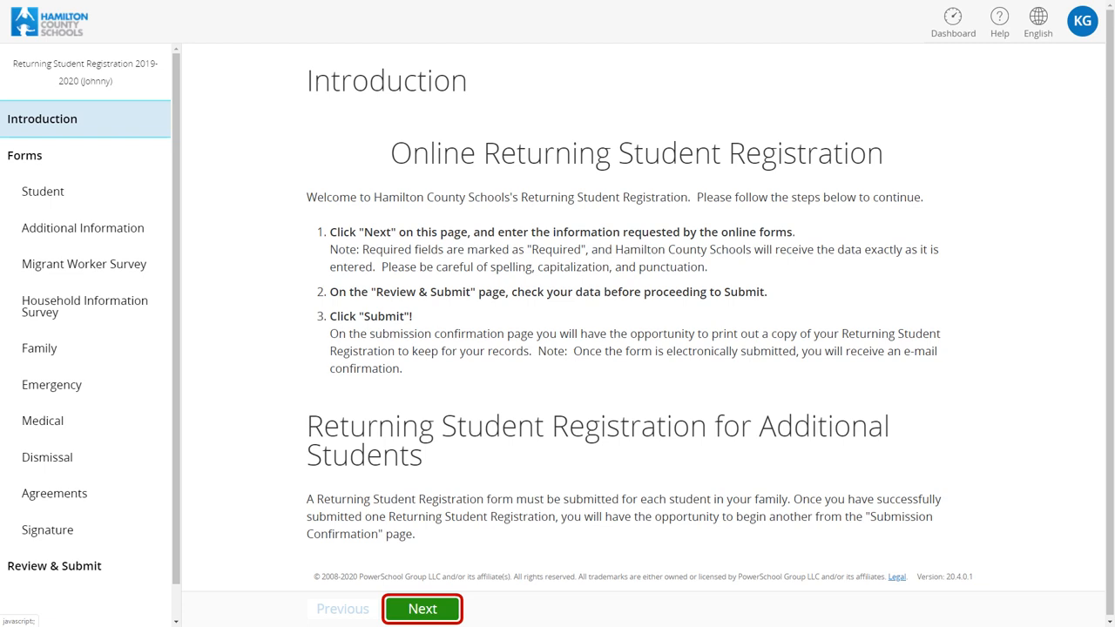
# Advance past the Introduction and review the Student page's maiden name and Enrolling School fields.
pyautogui.click(422, 608)
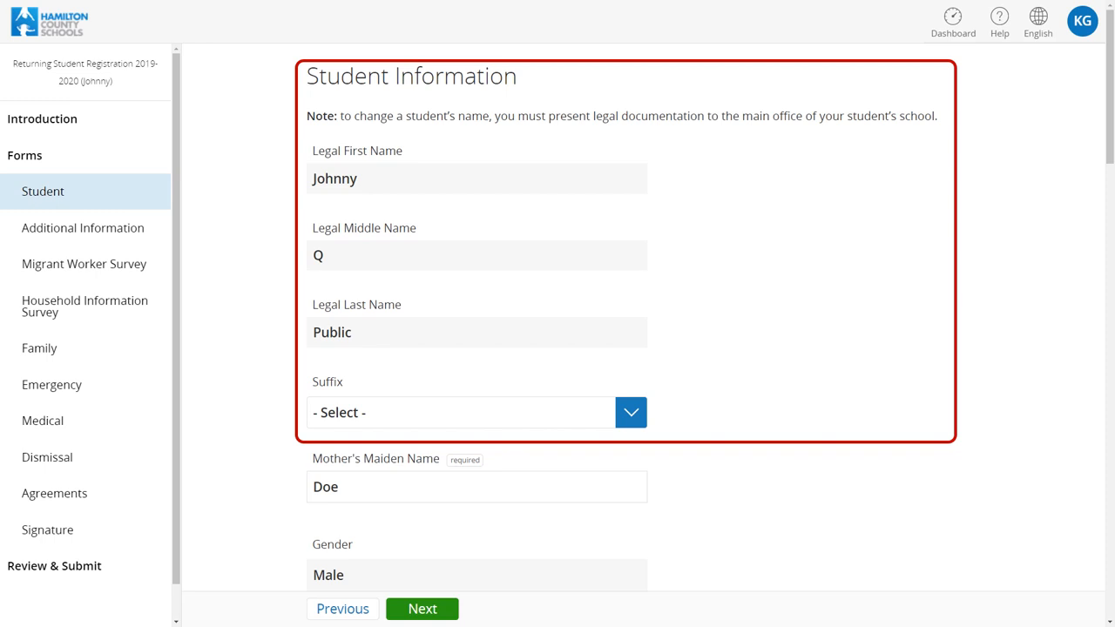
pyautogui.click(477, 488)
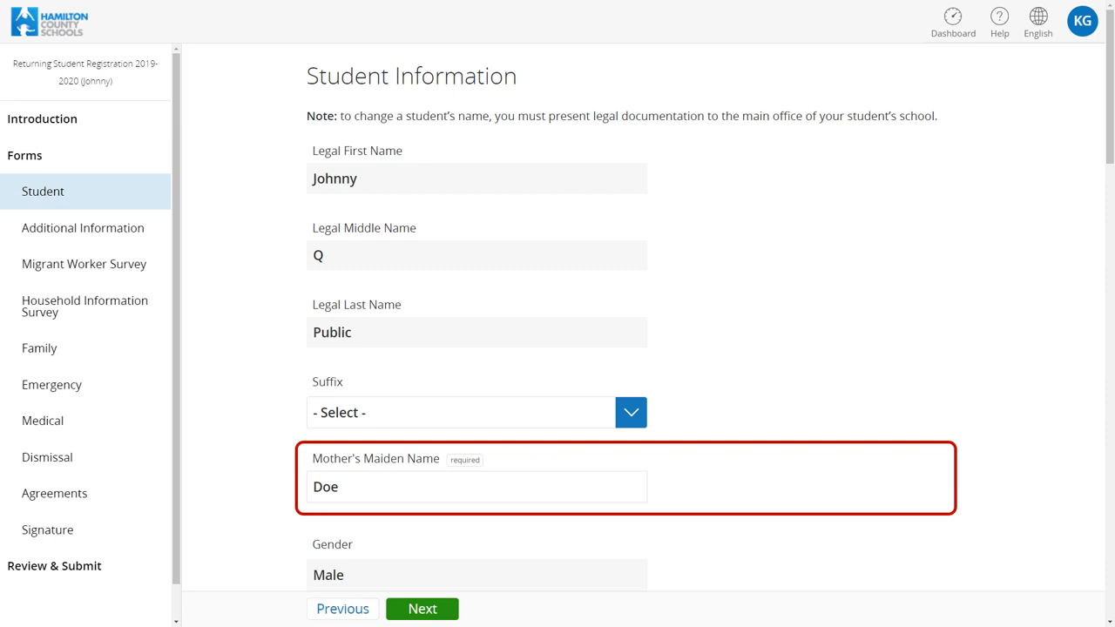
pyautogui.scroll(-3)
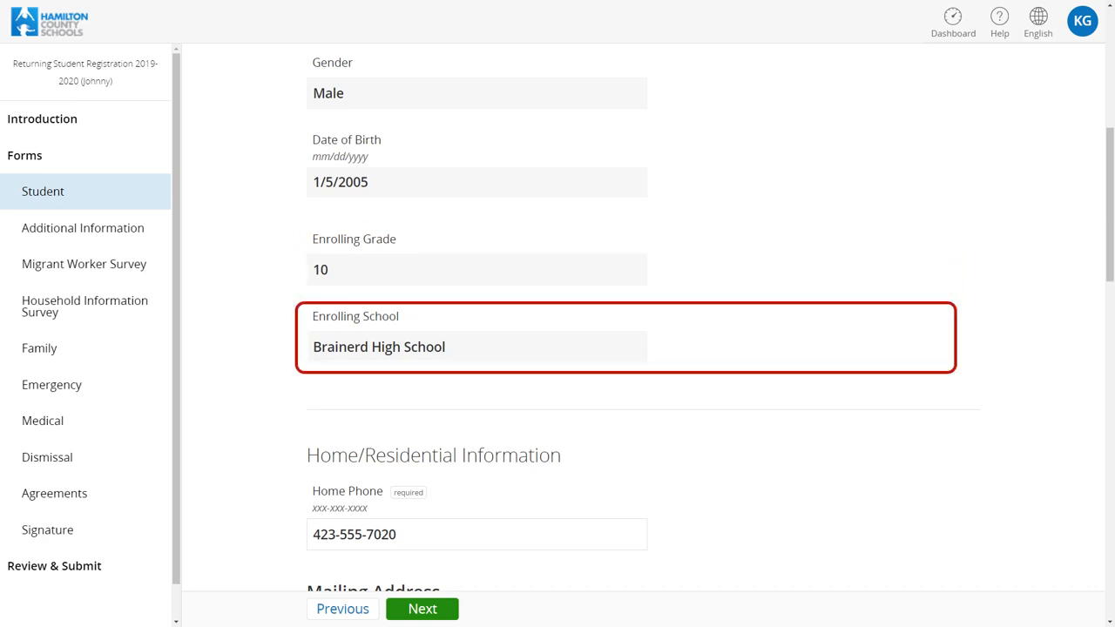
pyautogui.scroll(-3)
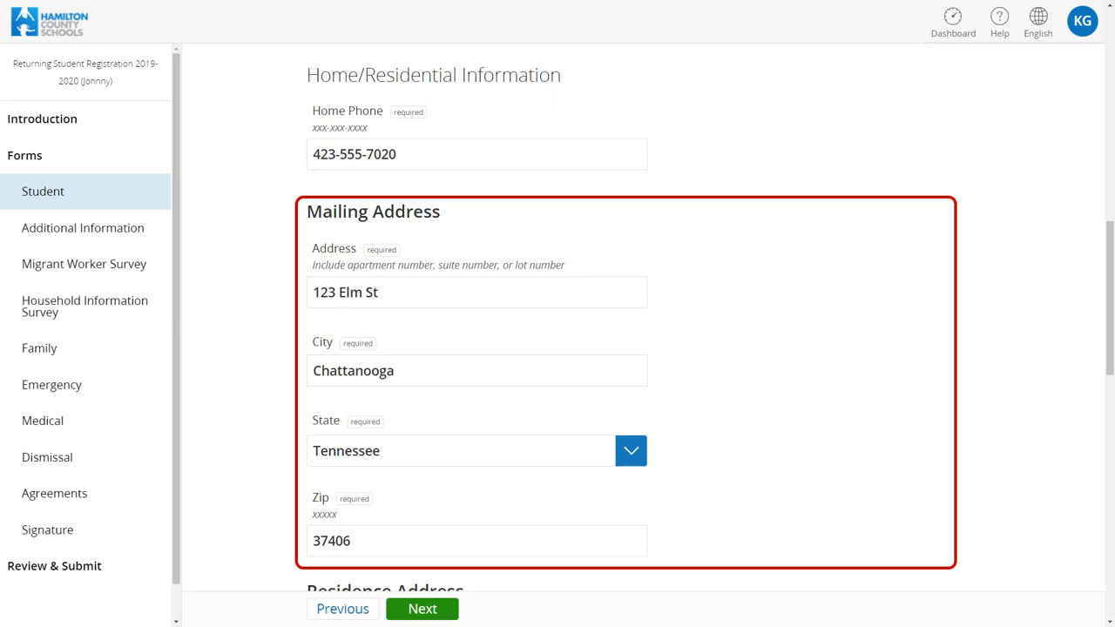
pyautogui.scroll(-3)
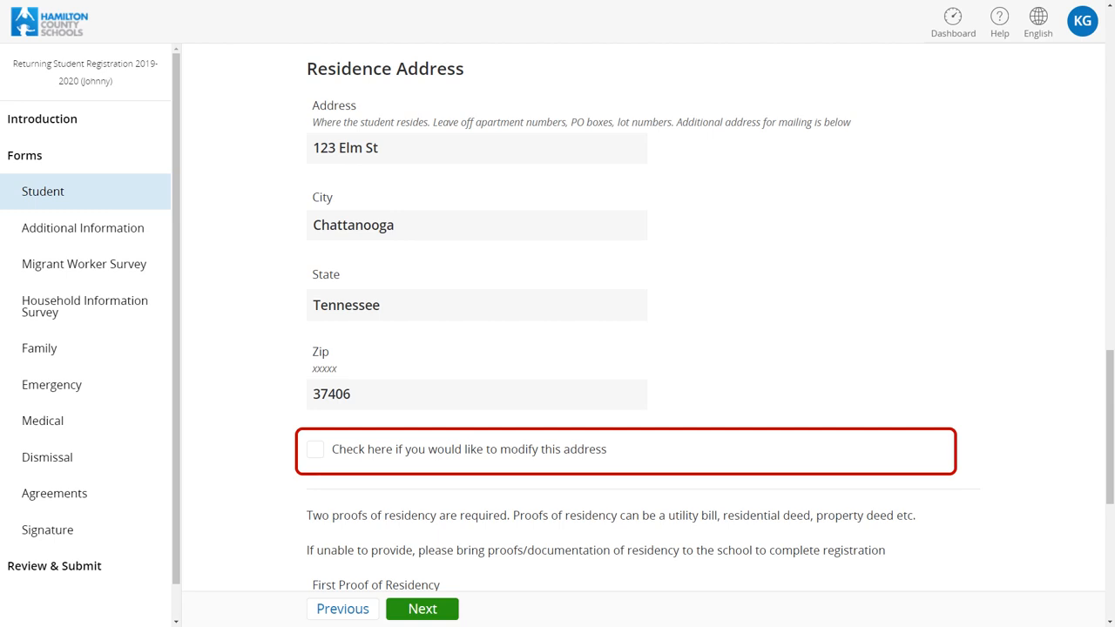
pyautogui.scroll(-3)
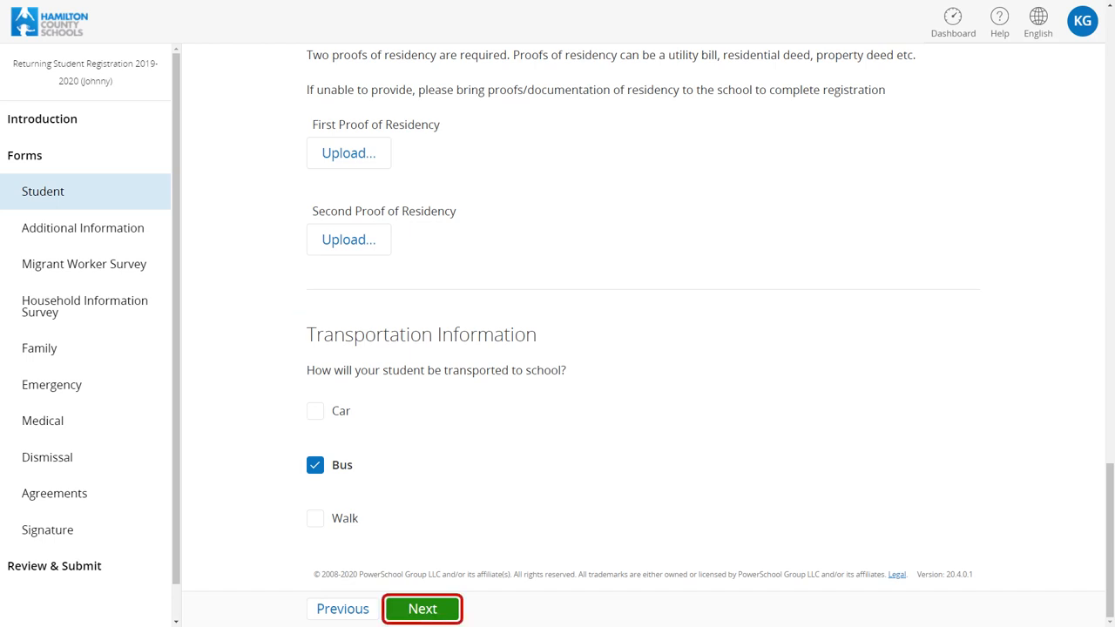
# Continue to Additional Information and review Place of Birth, Ethnicity and Race, and Other Information.
pyautogui.click(422, 610)
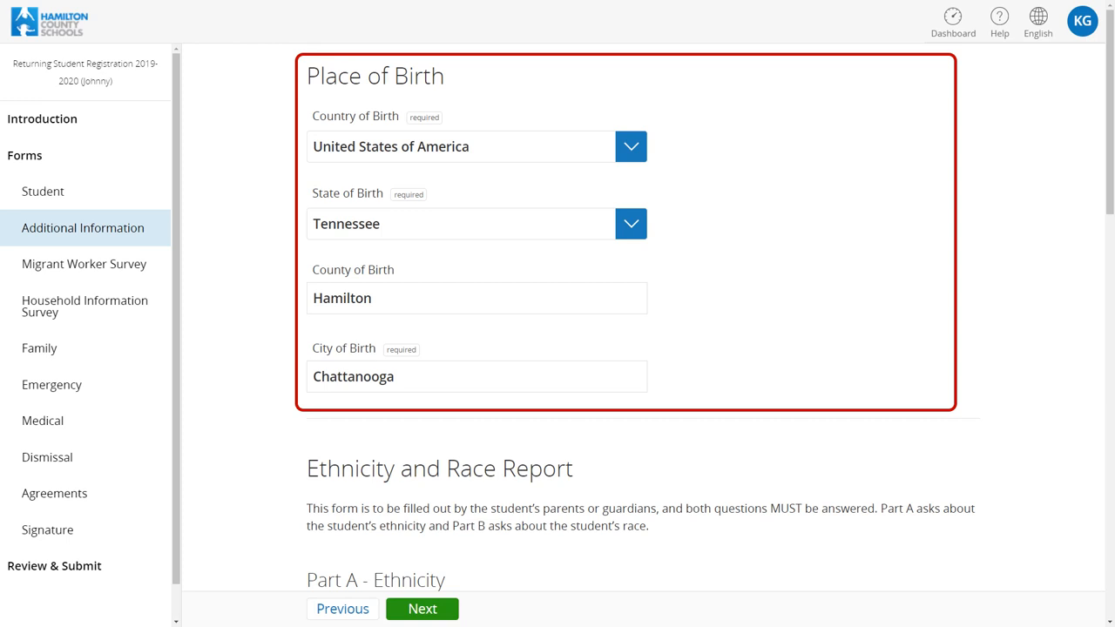
pyautogui.scroll(-3)
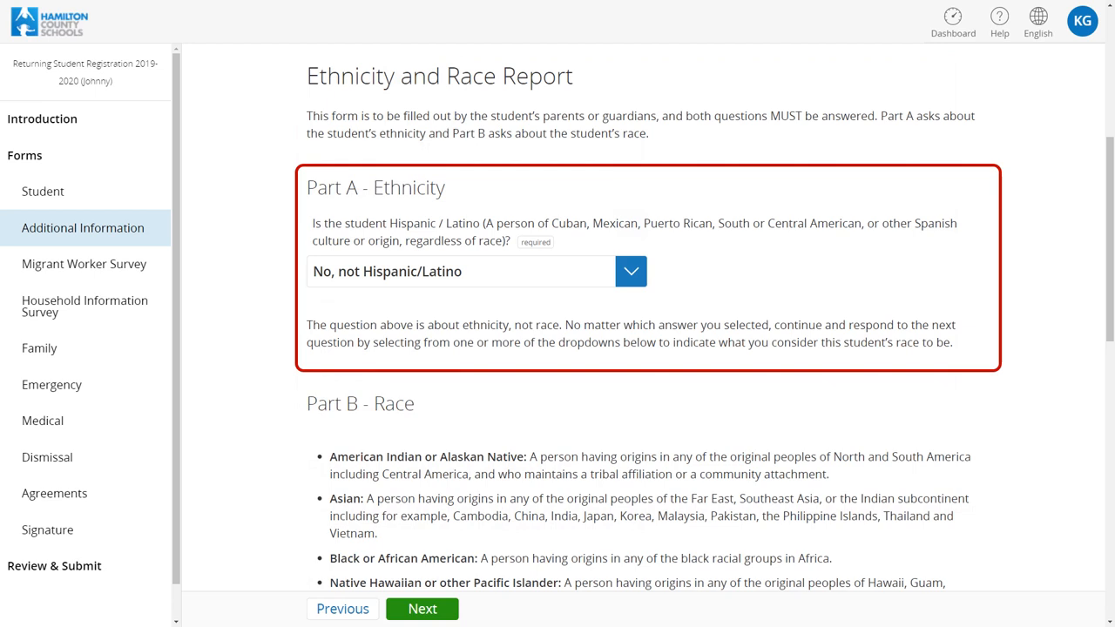
pyautogui.scroll(-3)
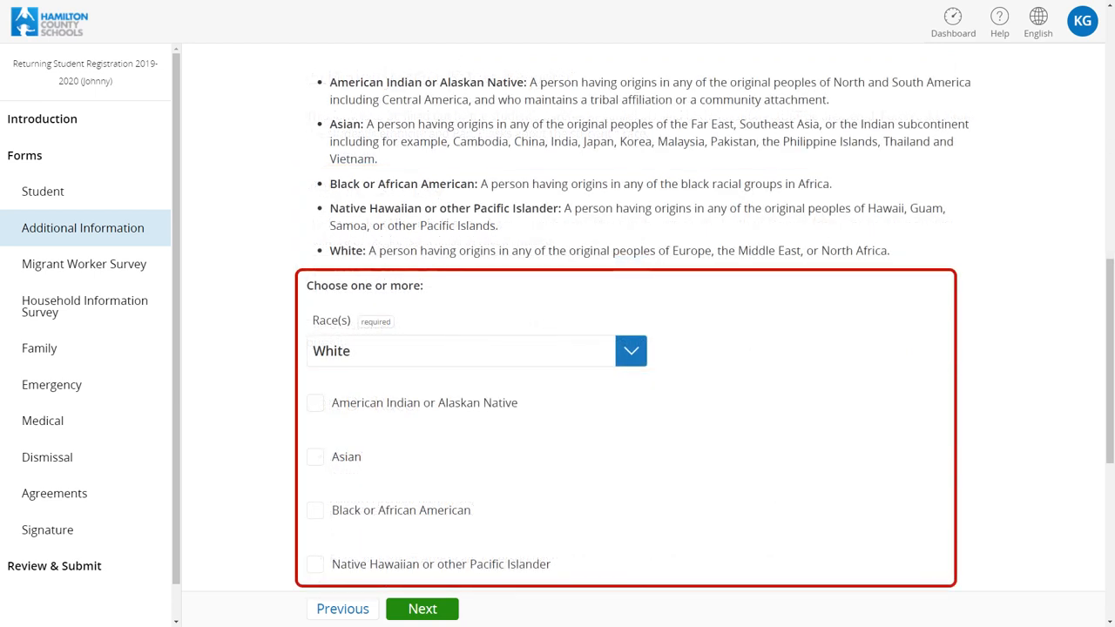
pyautogui.scroll(-3)
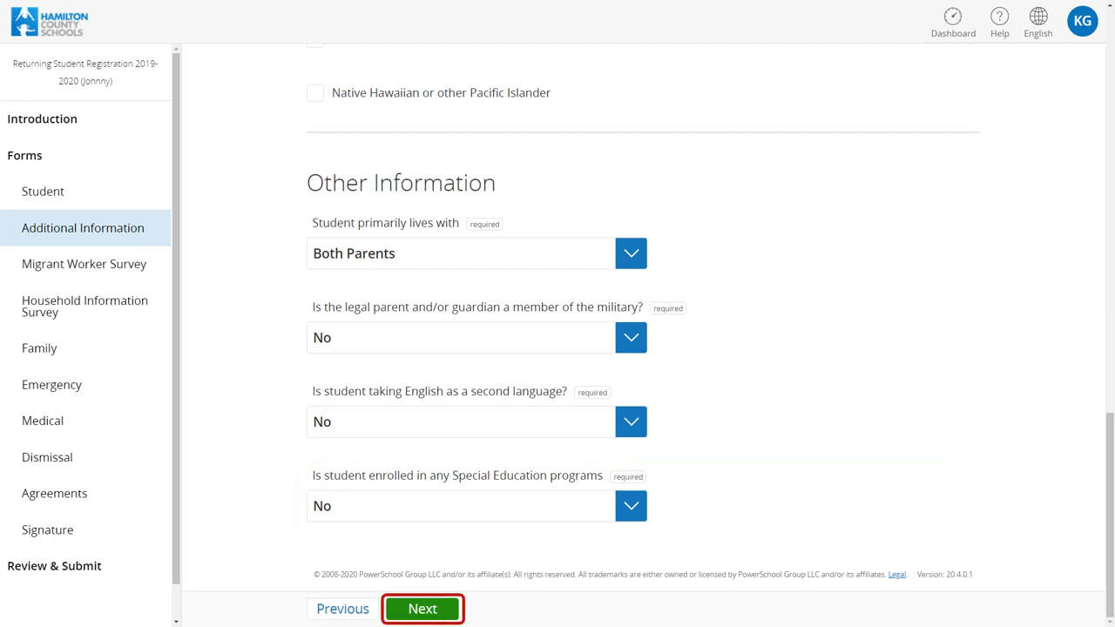
# Answer No on the Migrant Worker Survey and advance to the Household Information Survey.
pyautogui.click(422, 610)
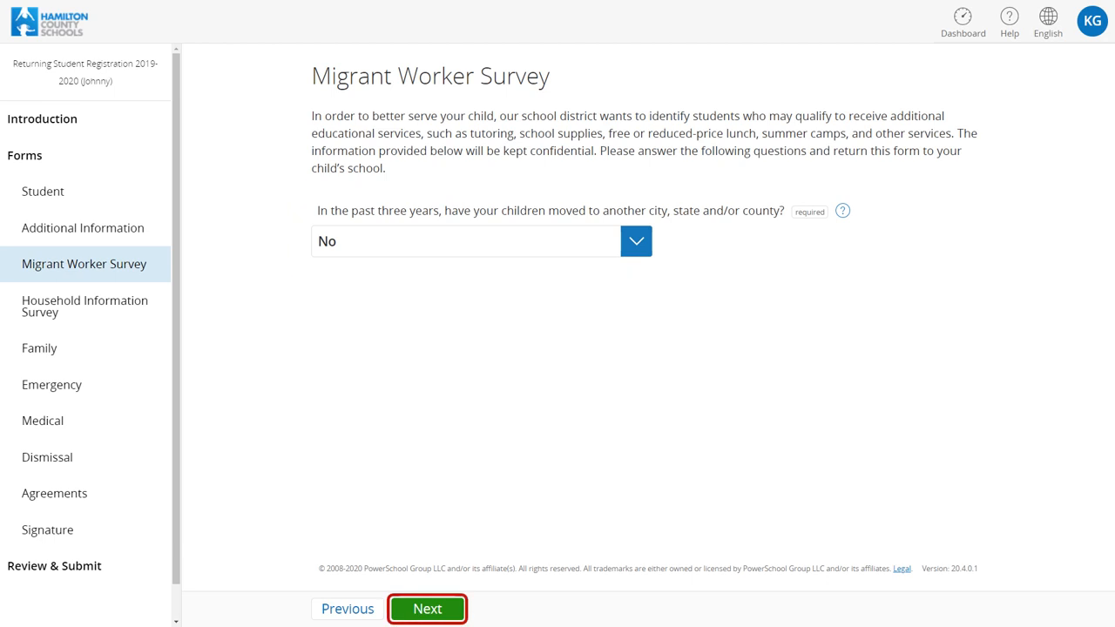
pyautogui.click(427, 608)
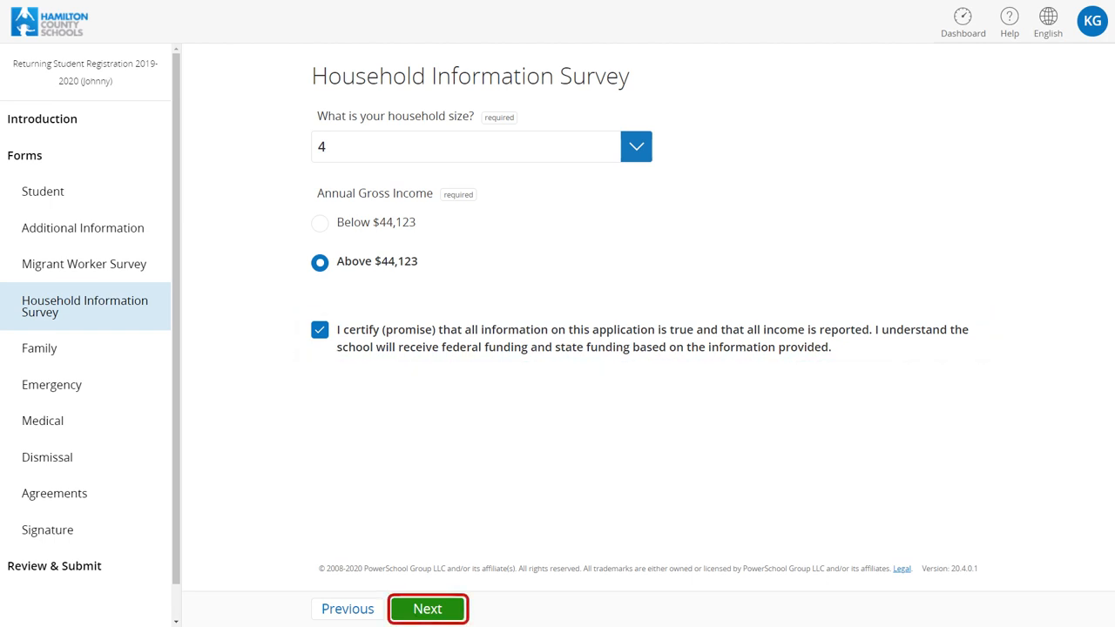
pyautogui.click(429, 608)
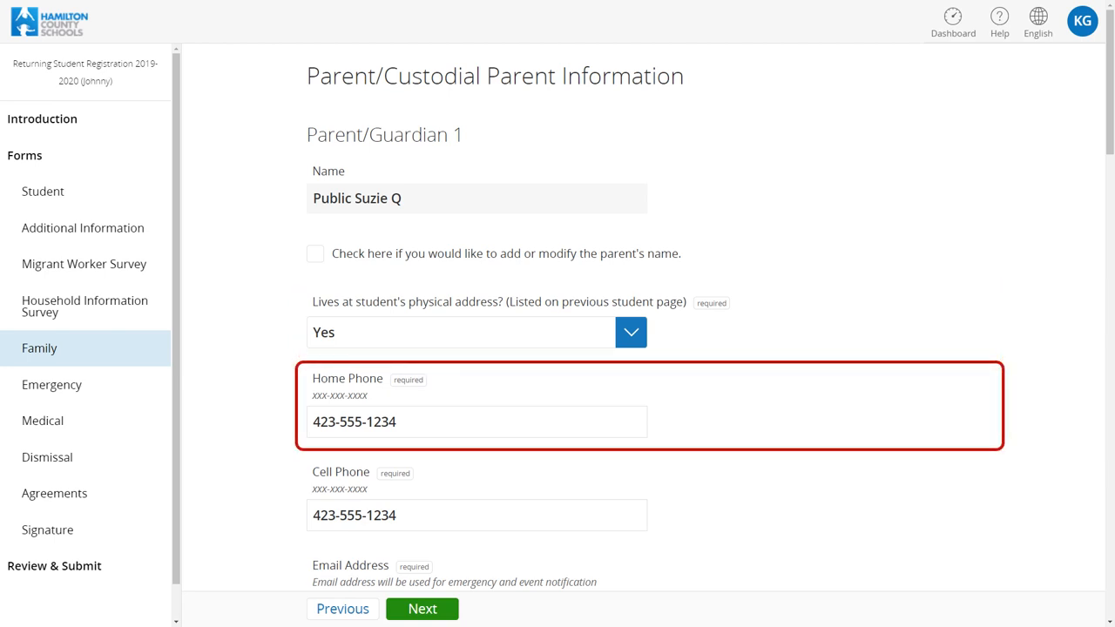
pyautogui.click(477, 516)
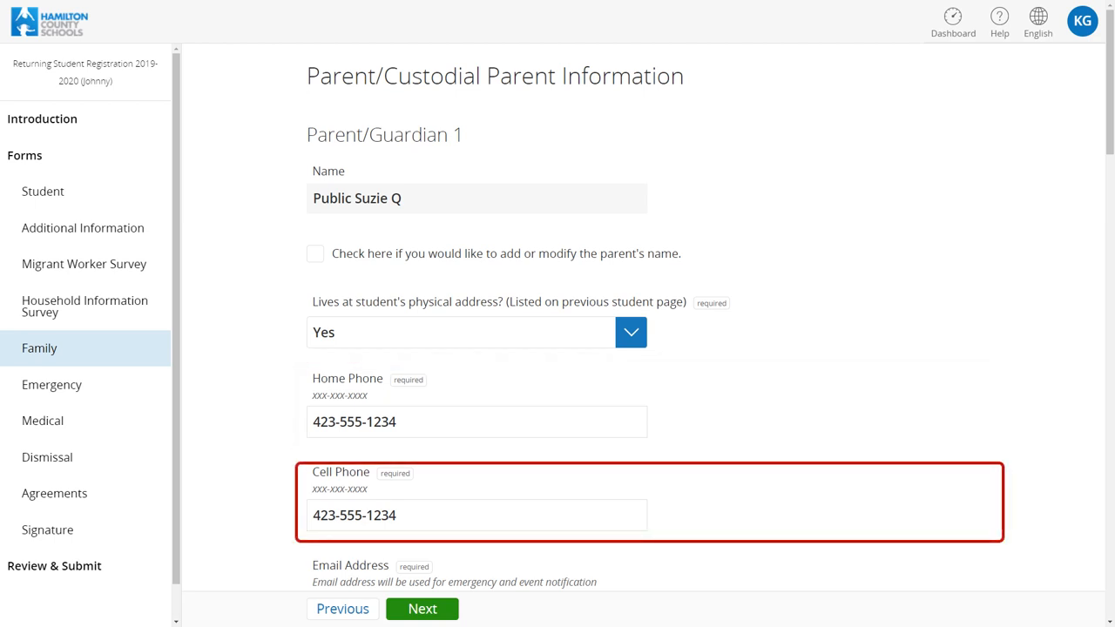
pyautogui.scroll(-3)
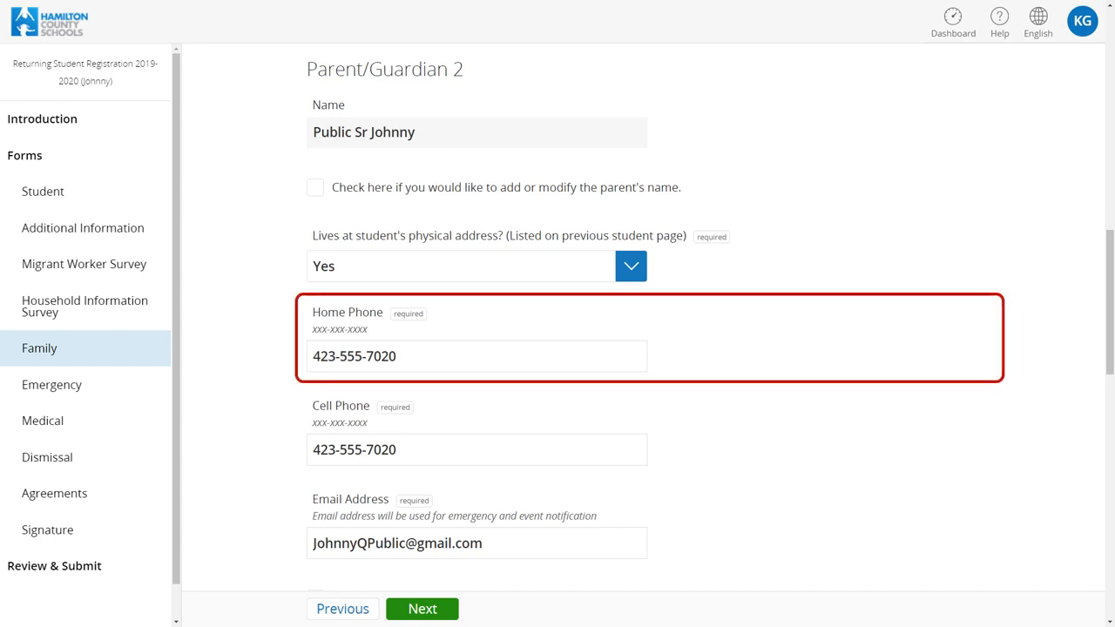
pyautogui.click(477, 450)
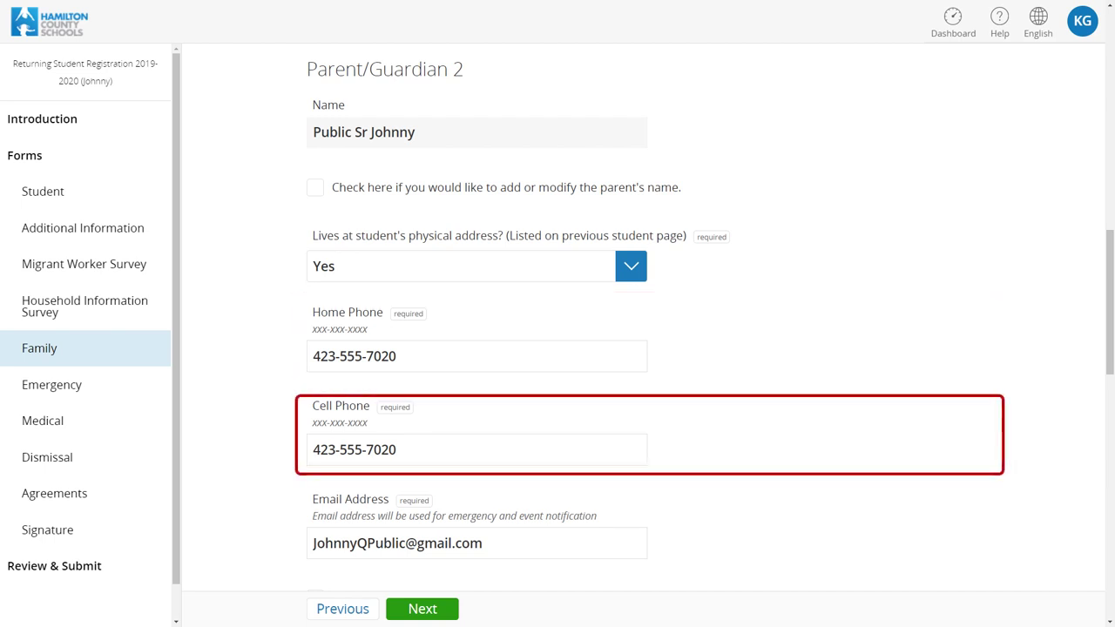
pyautogui.scroll(-3)
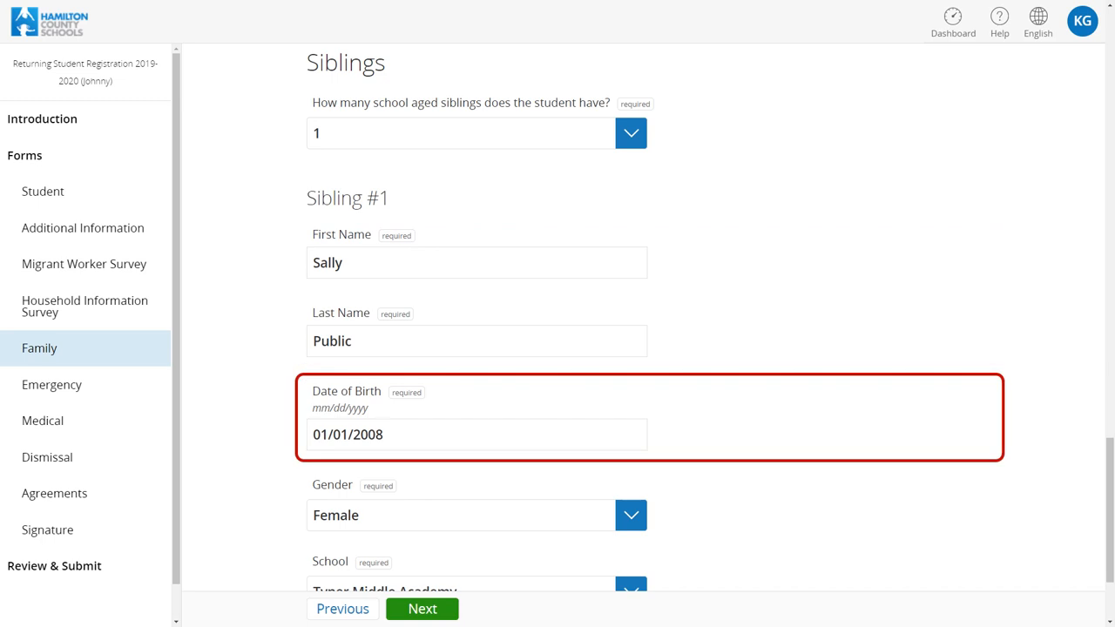
# Confirm Sibling #1's details and continue to the Emergency contacts page.
pyautogui.scroll(-3)
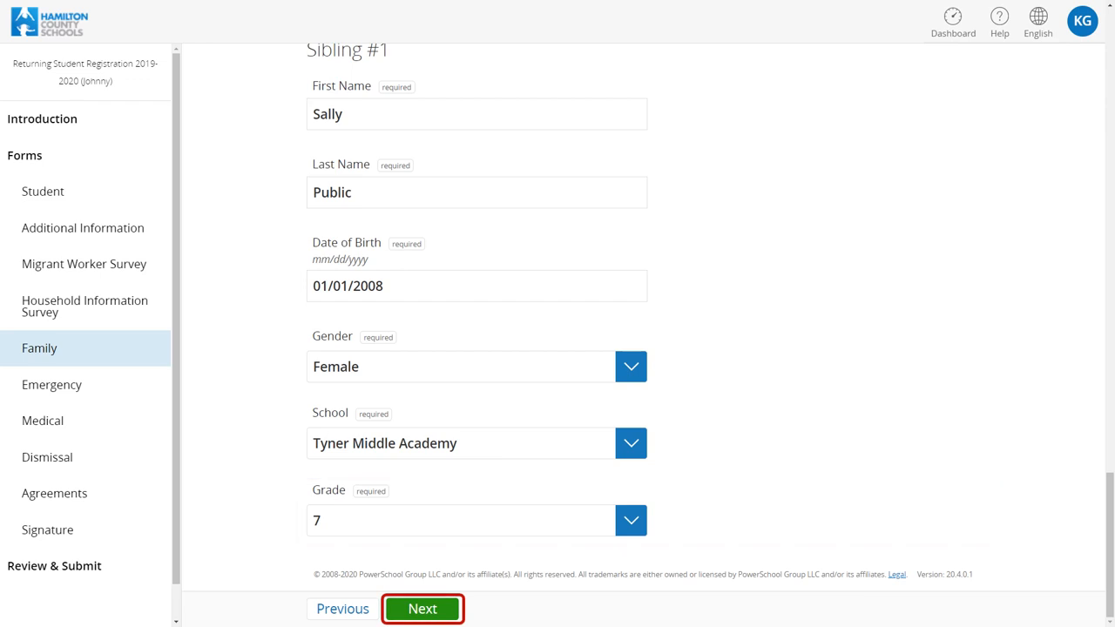
pyautogui.click(422, 609)
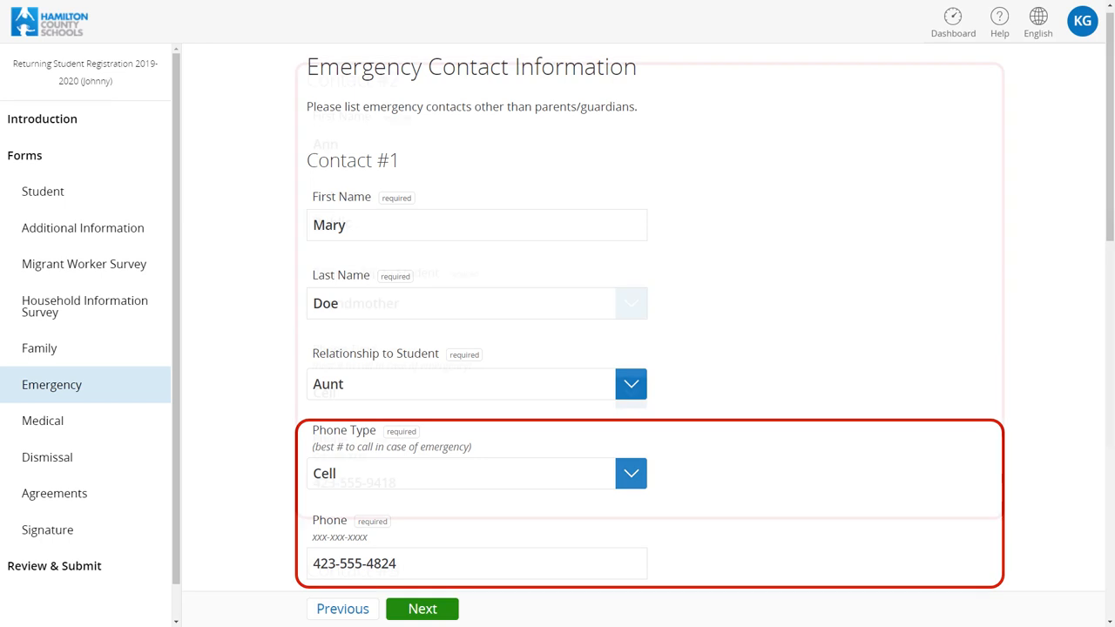
# Review Contacts #1 and #2, leave Contact #3 blank, and continue to the Medical page.
pyautogui.scroll(-3)
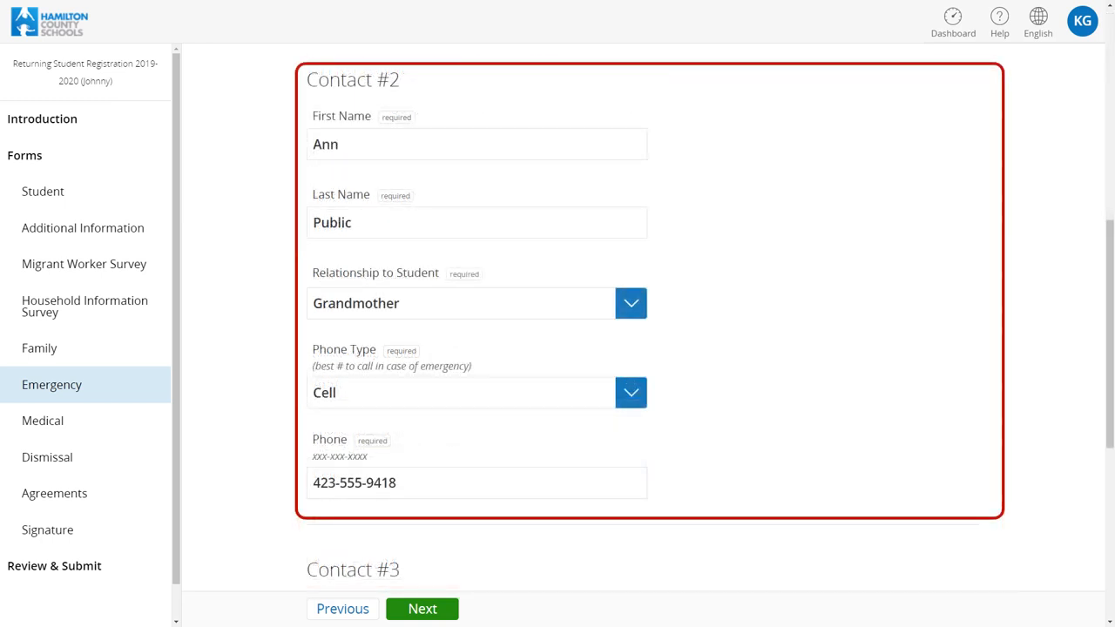
pyautogui.scroll(-3)
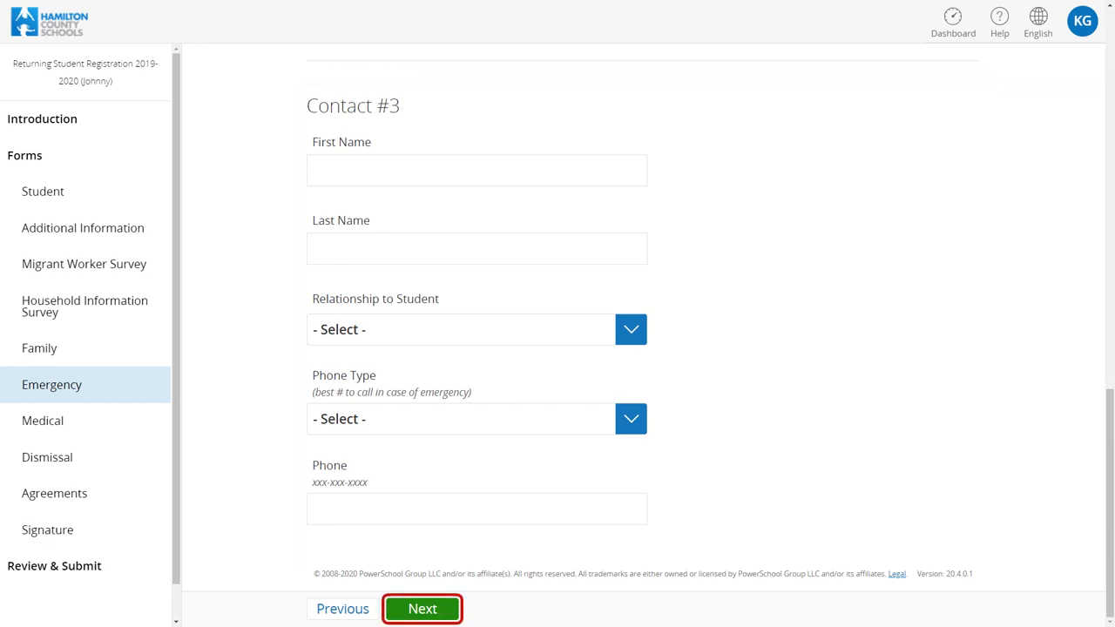
pyautogui.click(421, 608)
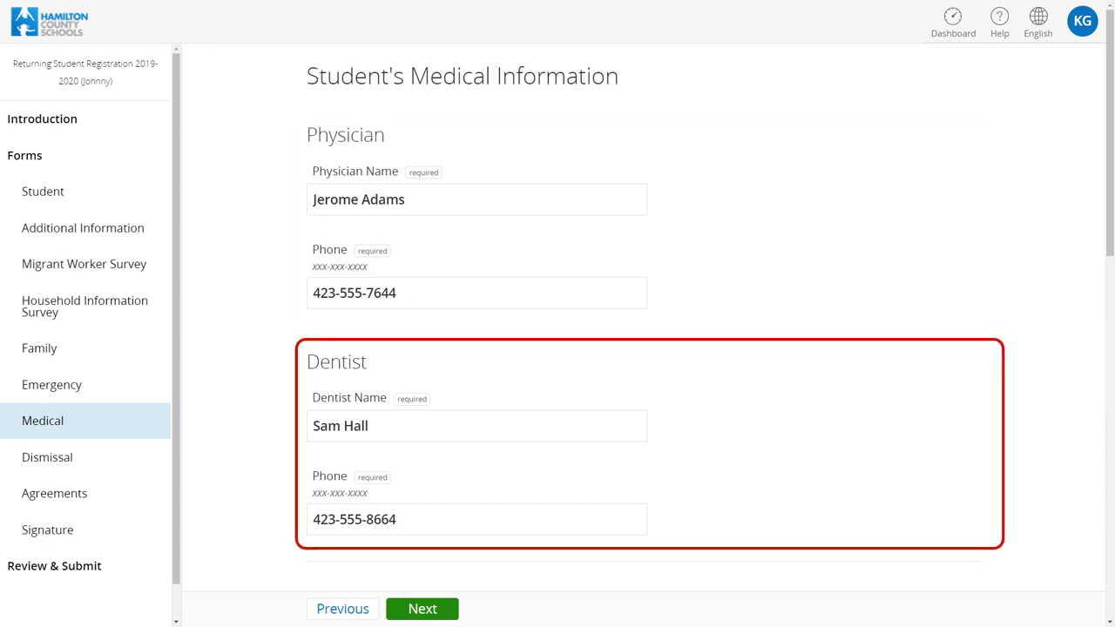
# Review physician, dentist, Blue Cross insurance and allergies in Health History, then continue to Dismissal.
pyautogui.scroll(-3)
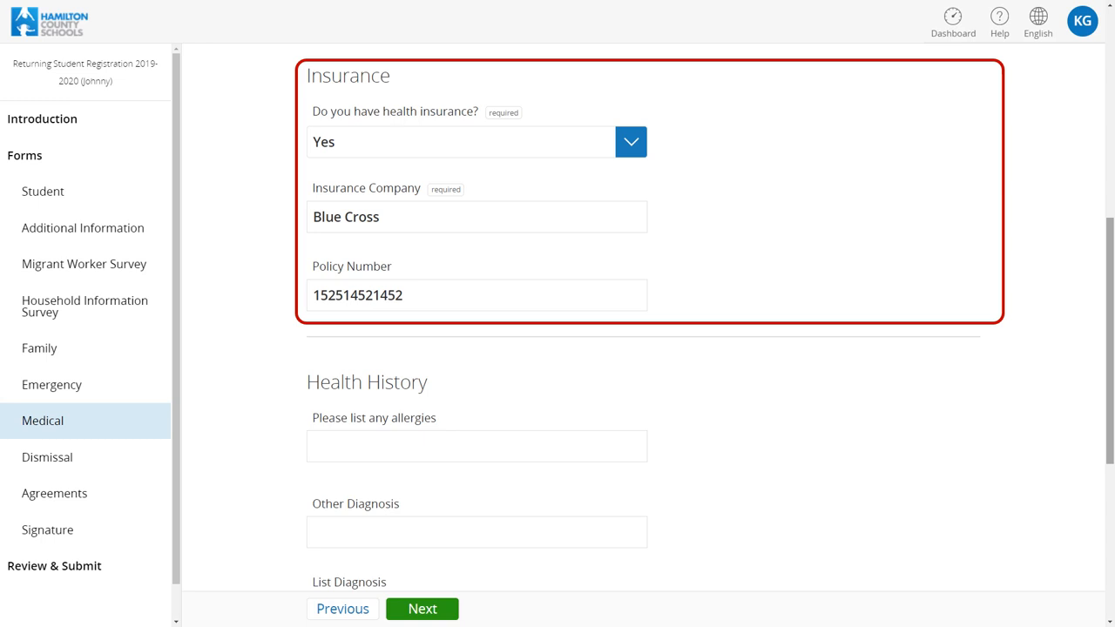
pyautogui.scroll(-3)
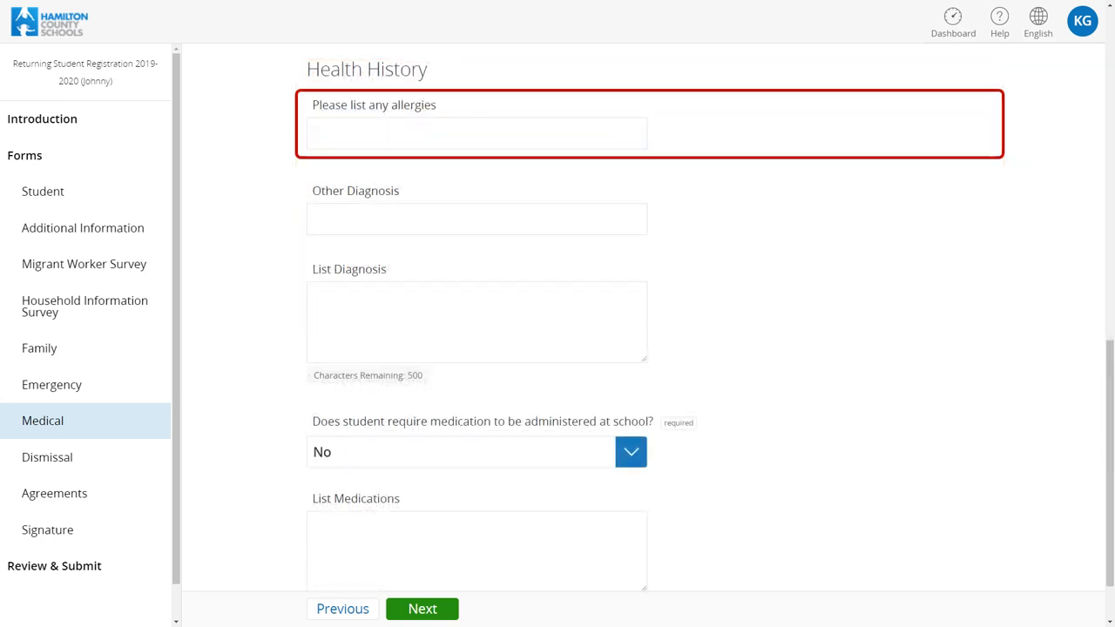
pyautogui.click(477, 219)
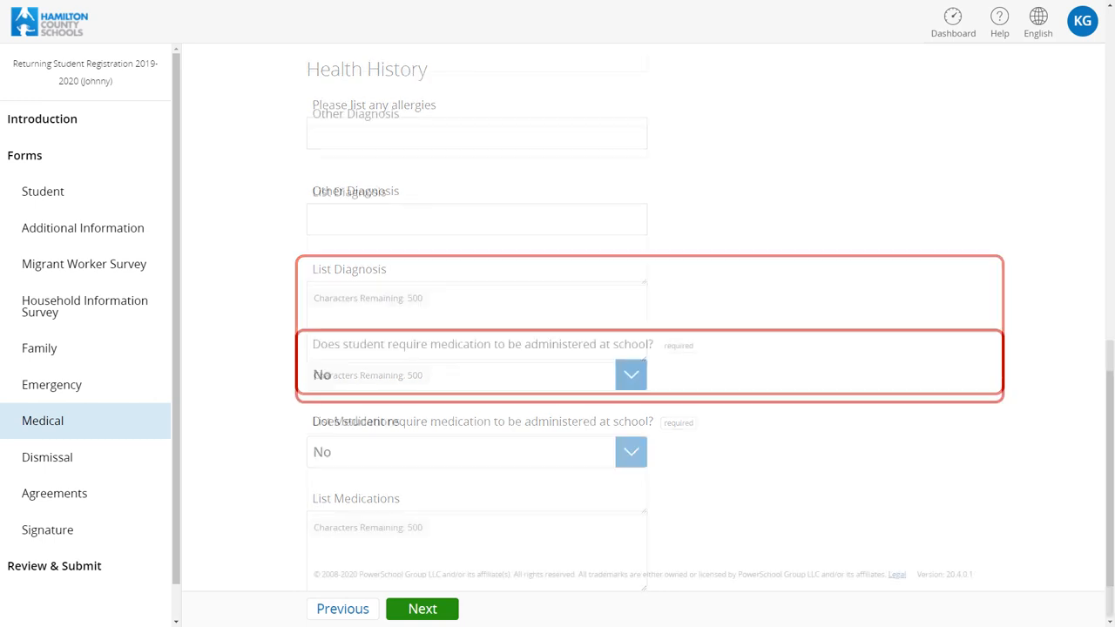
pyautogui.scroll(-3)
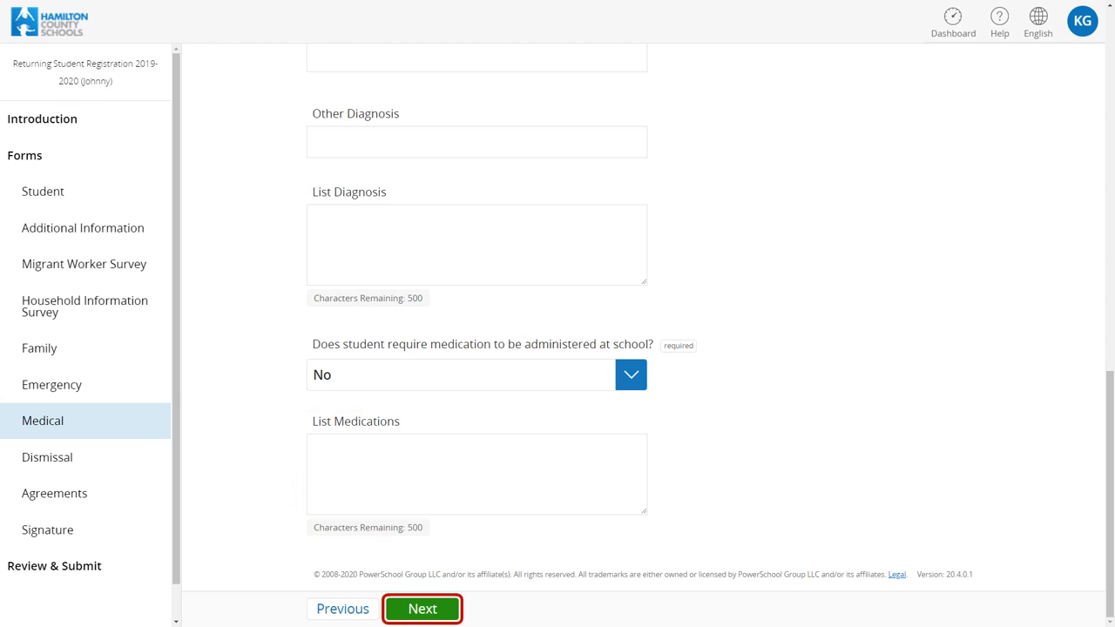
pyautogui.click(421, 608)
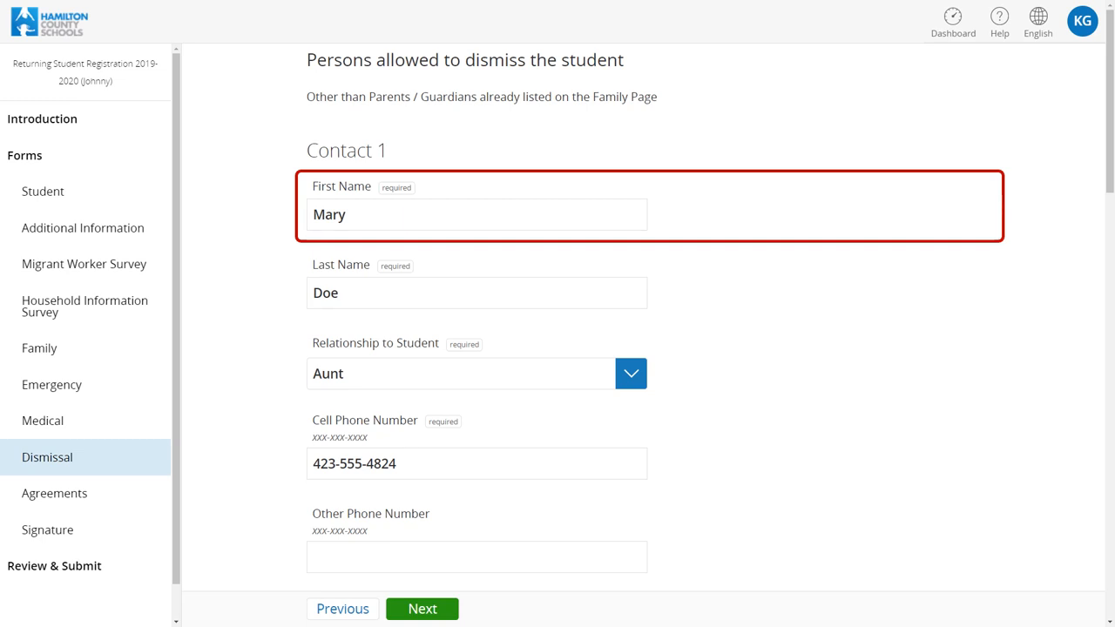
# Enter dismissal Contact 1's name and cell phone, leave the not-allowed contact blank, and continue to Agreements.
pyautogui.click(478, 293)
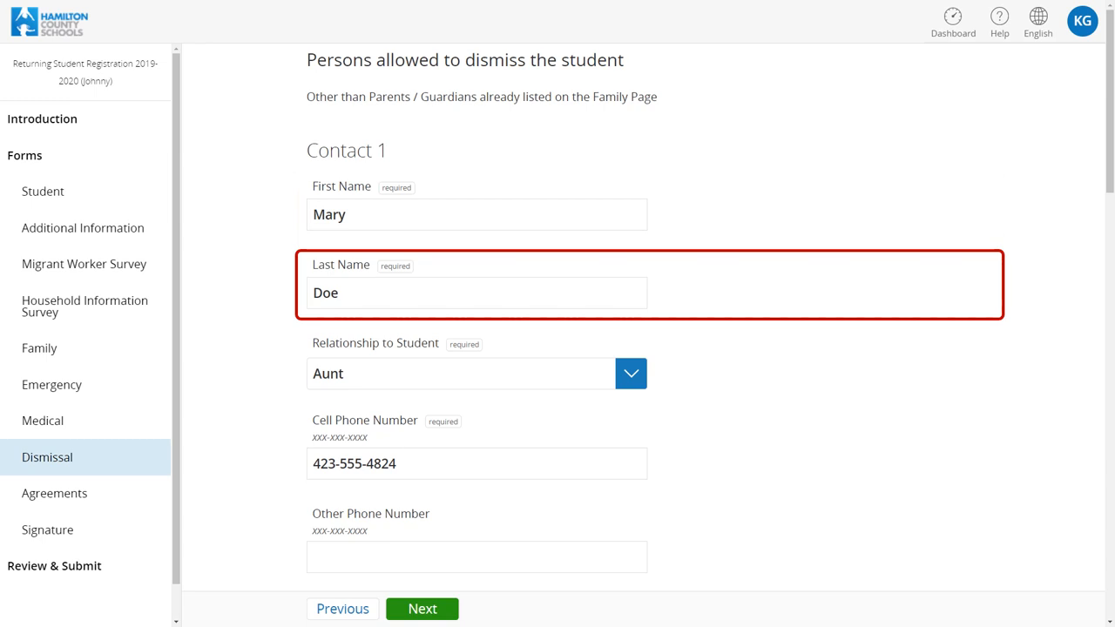
pyautogui.click(477, 373)
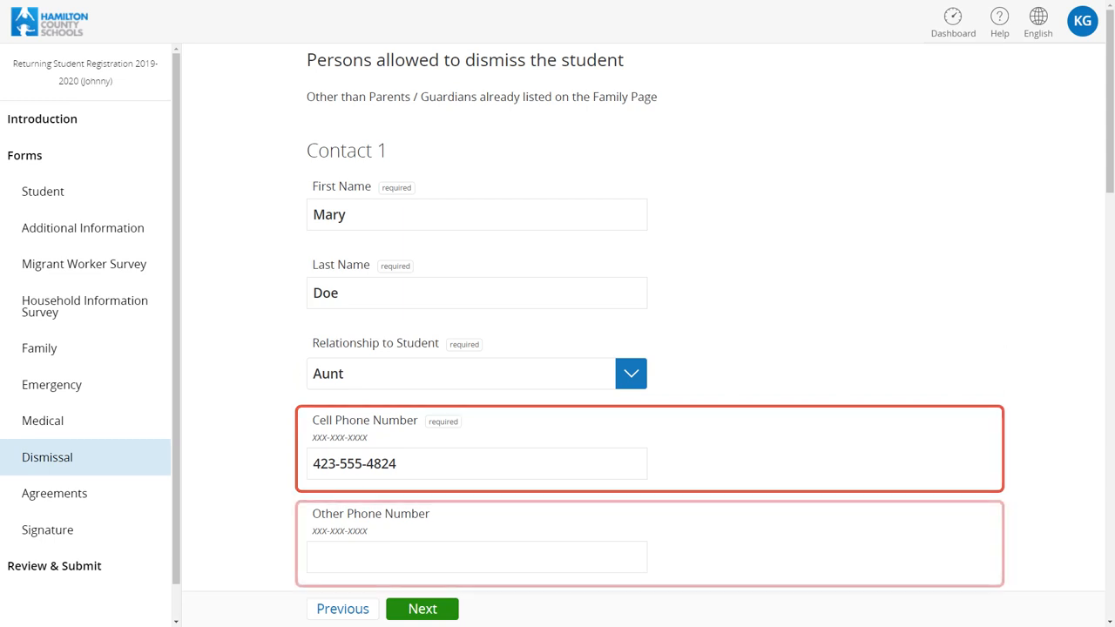
pyautogui.click(478, 558)
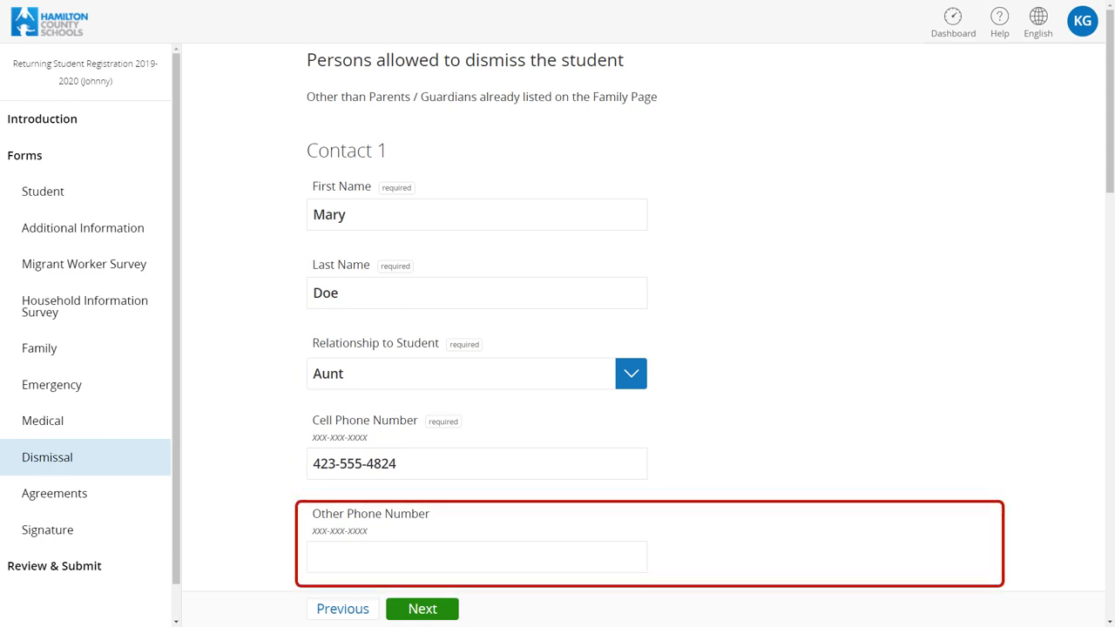
pyautogui.scroll(-3)
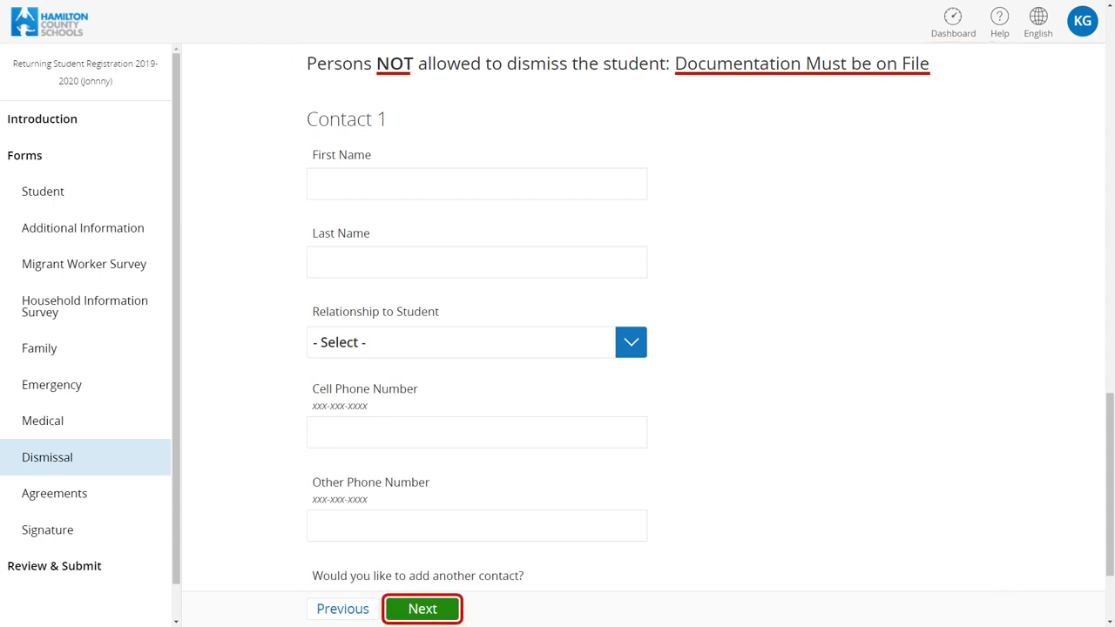
pyautogui.click(421, 610)
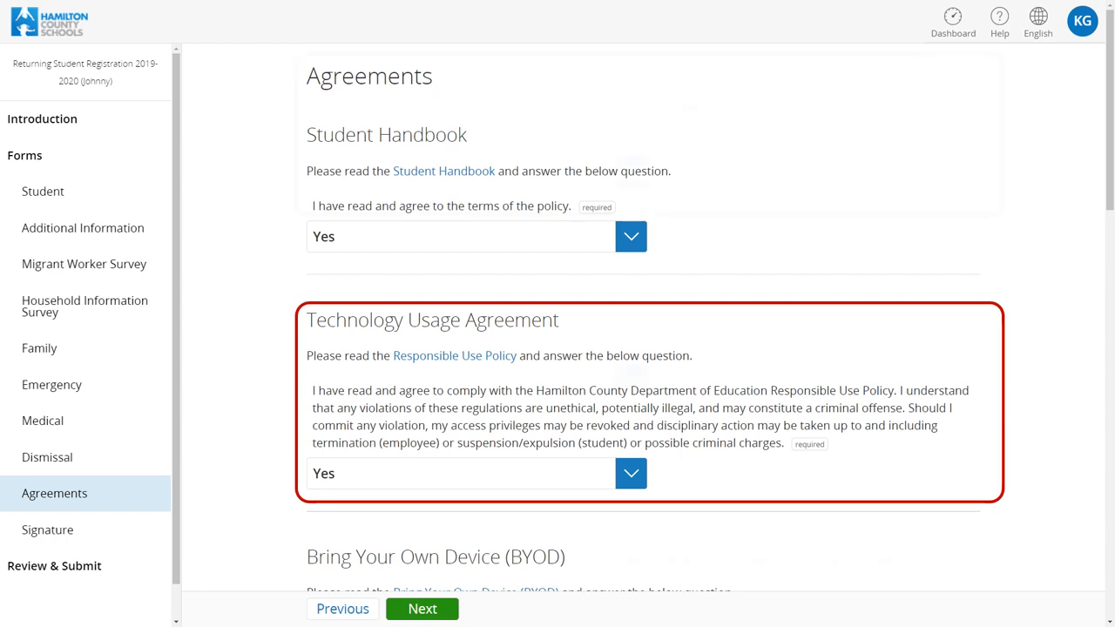
# Scroll through the policy agreements from BYOD down to Code of Acceptable Behavior and Discipline.
pyautogui.scroll(-3)
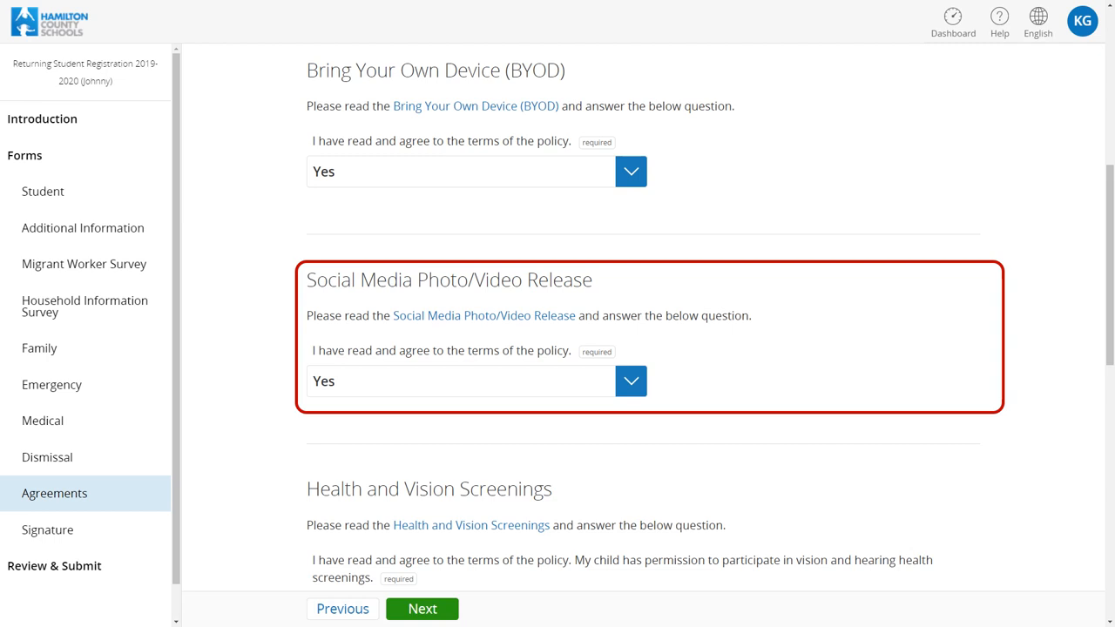
pyautogui.scroll(-3)
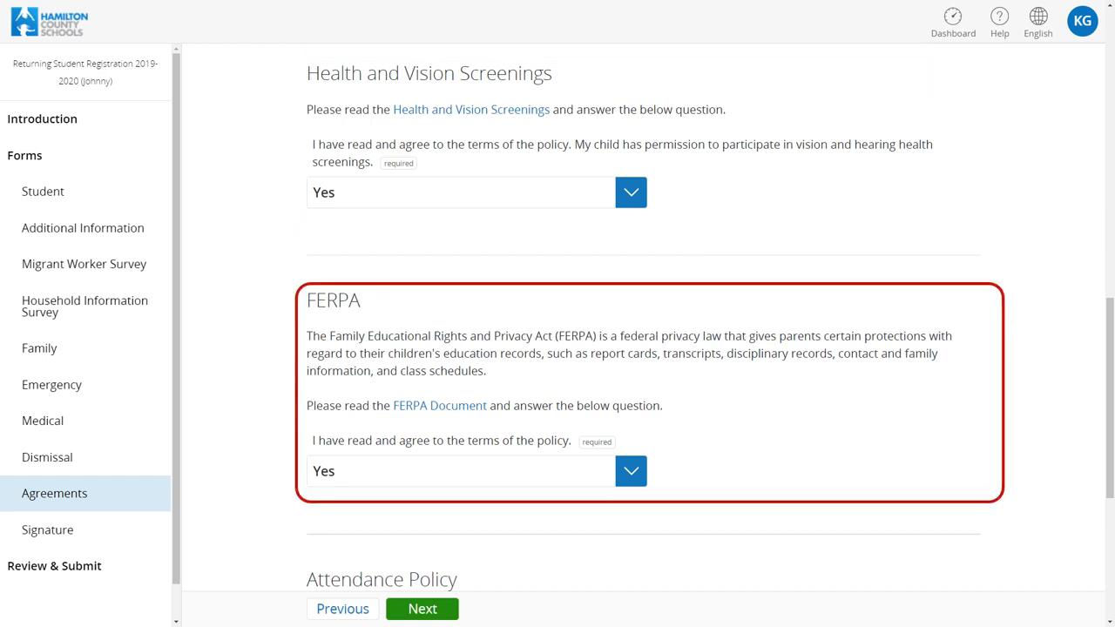
pyautogui.scroll(-3)
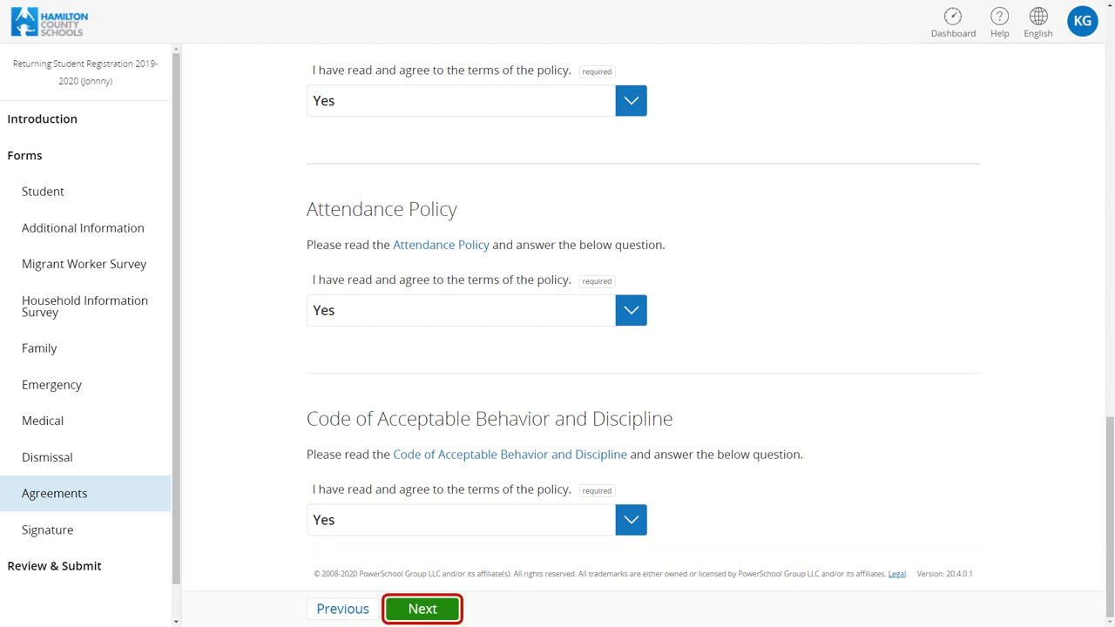
# Sign as John Public Sr. with I Agree set to Yes, dated 04/28/2020, and continue to Review & Submit.
pyautogui.click(422, 608)
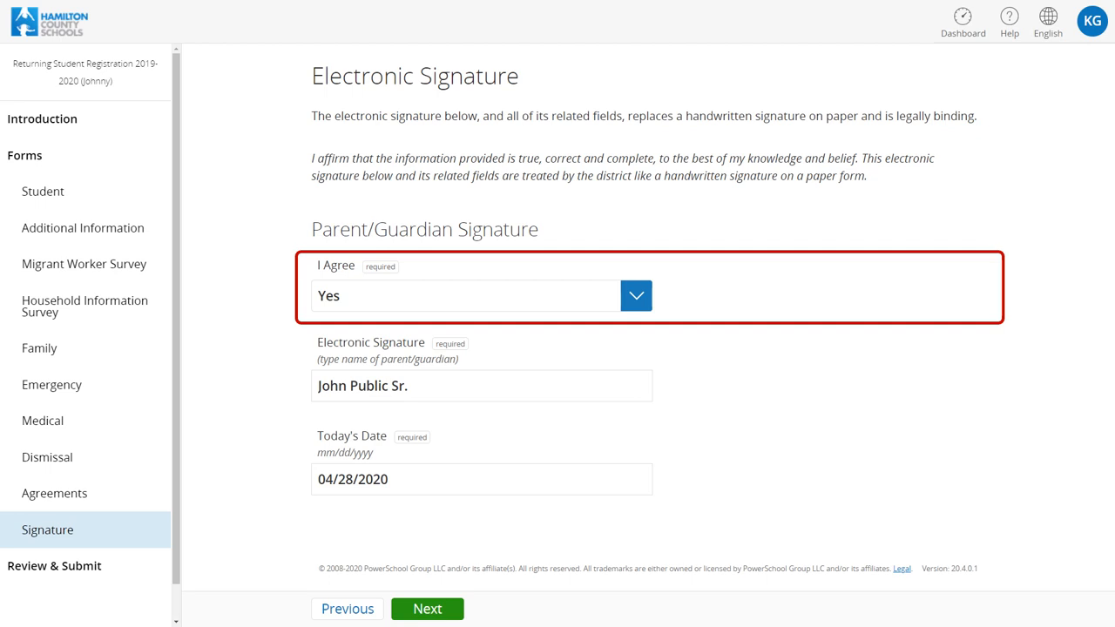
pyautogui.click(481, 387)
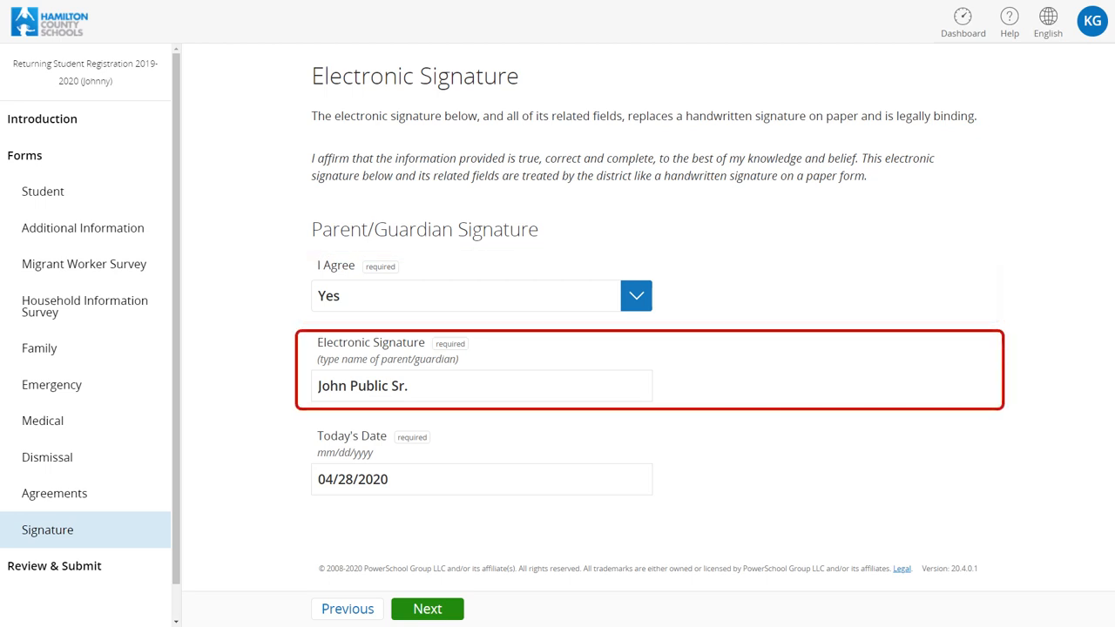
pyautogui.click(481, 479)
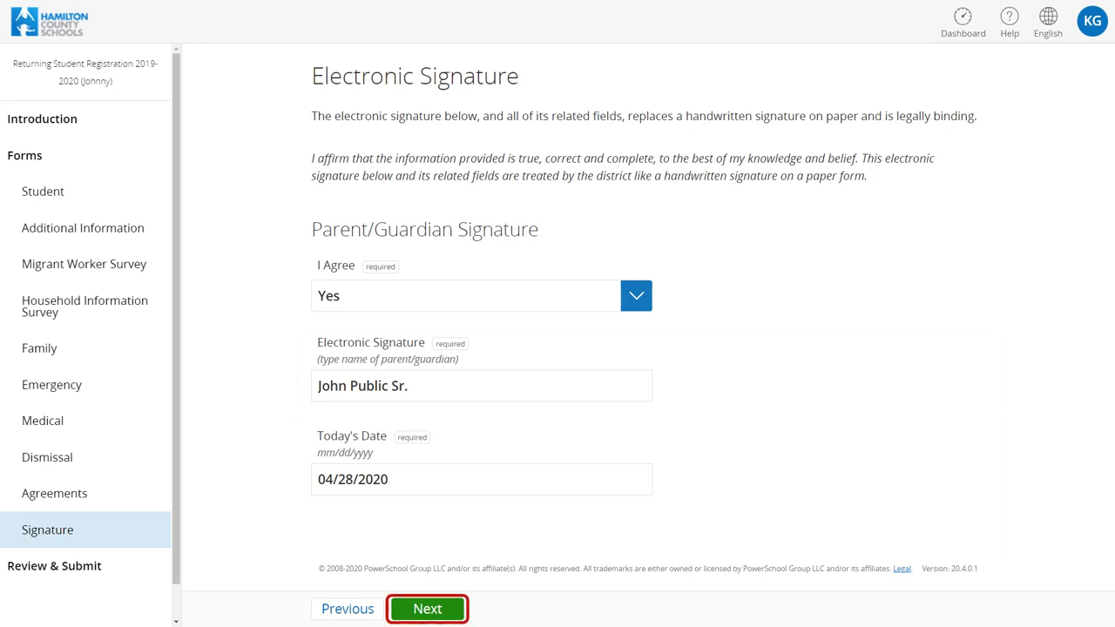
pyautogui.click(427, 608)
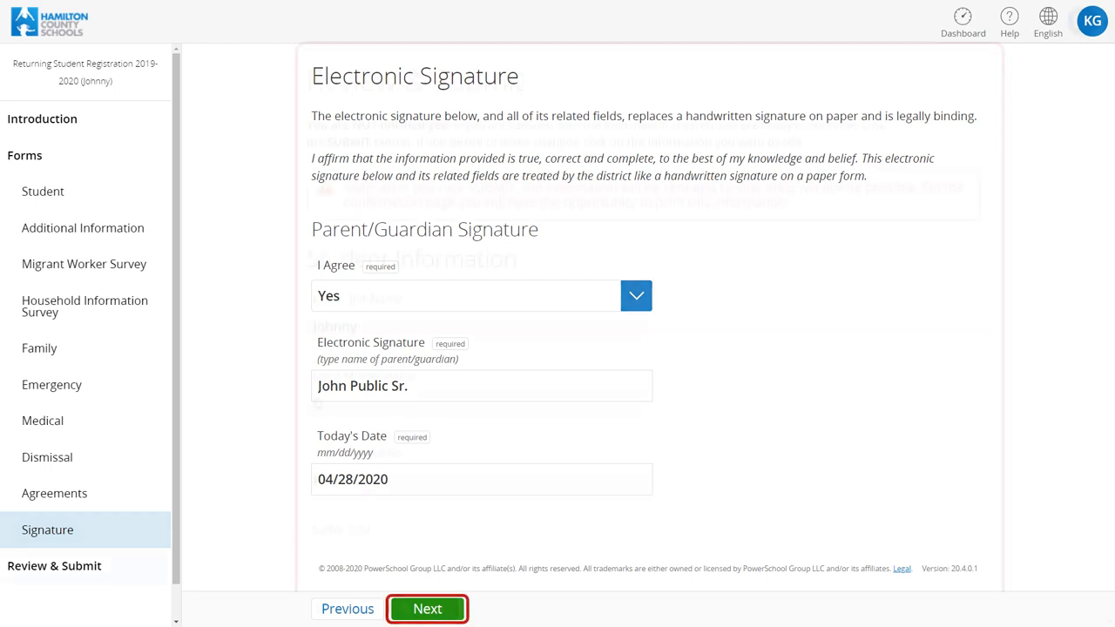
pyautogui.click(428, 608)
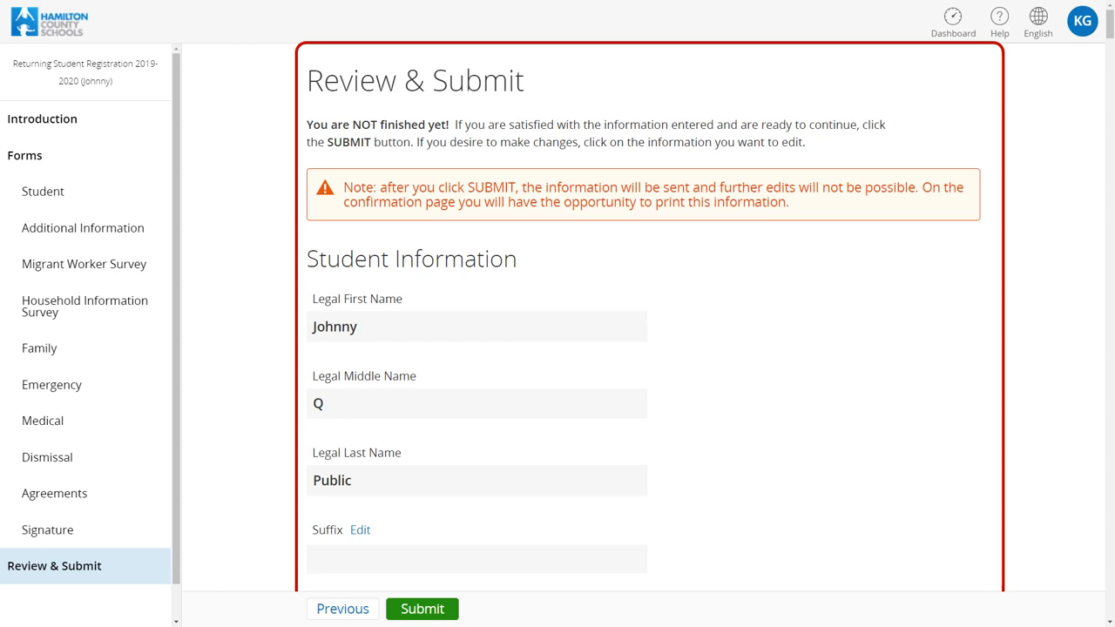